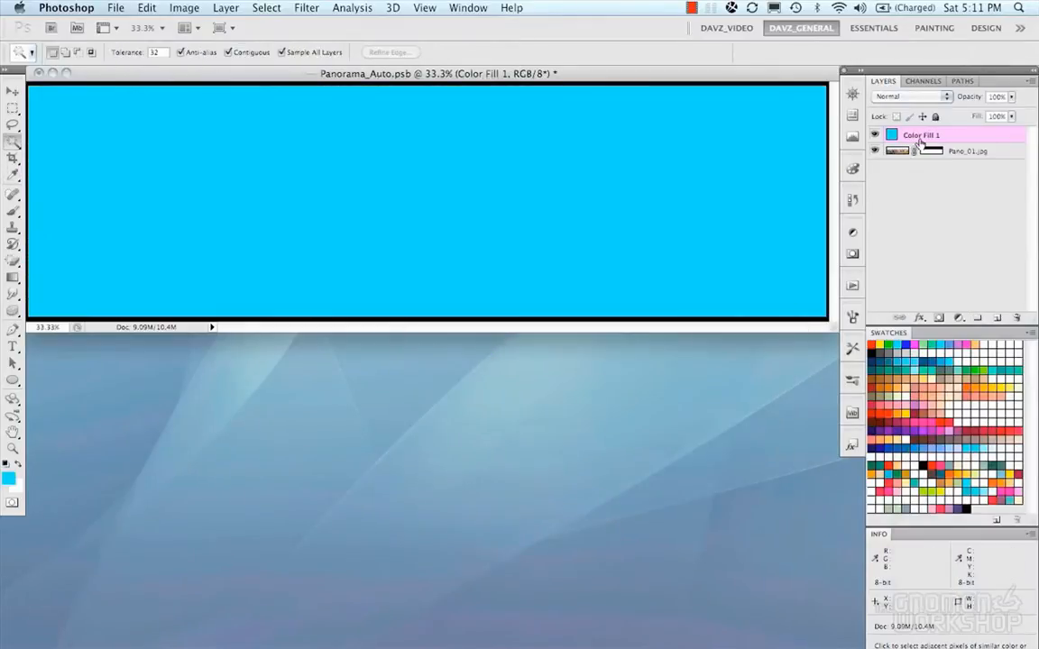
- Open Skies0314_L.jpg and lasso the trees and ground along the bottom edge
{"action": "double_click", "coordinate": [891, 134]}
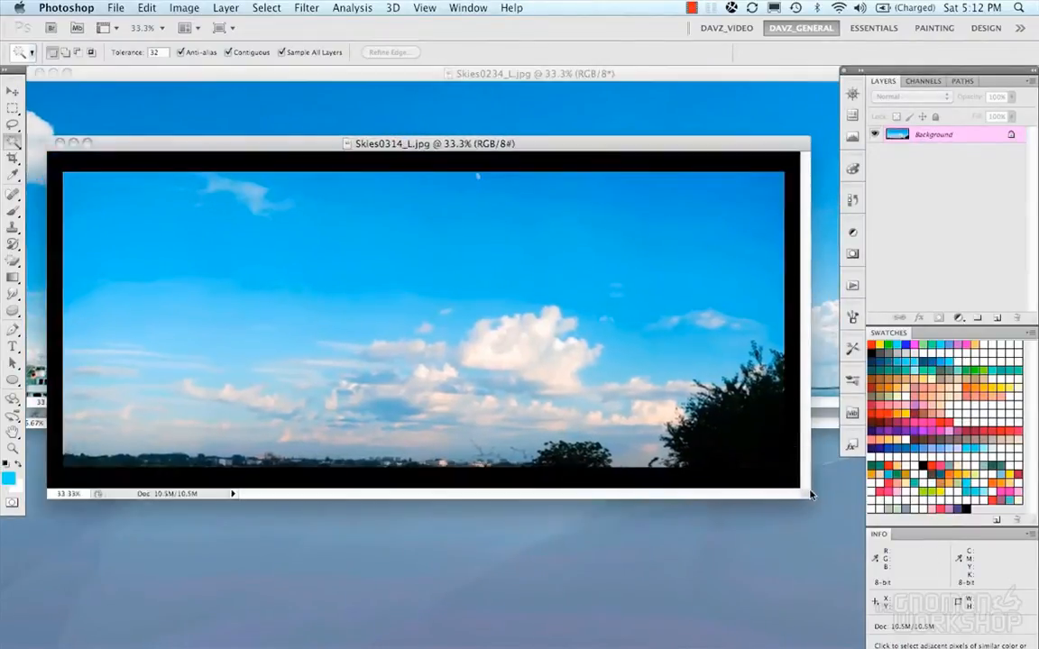
{"action": "left_click", "coordinate": [12, 108]}
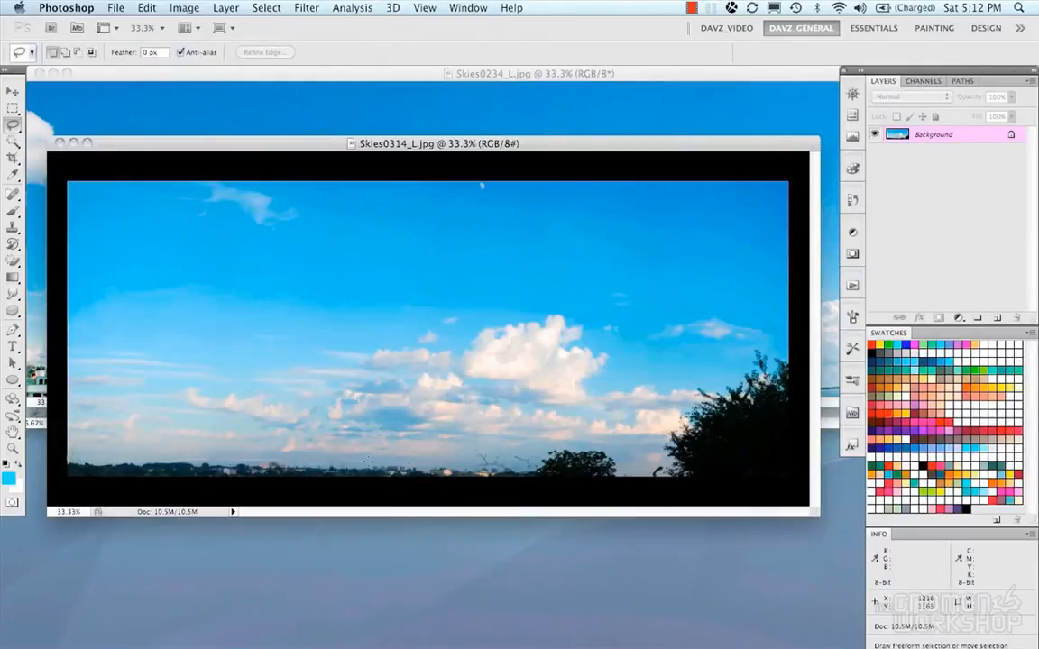
{"action": "mouse_move", "coordinate": [550, 441]}
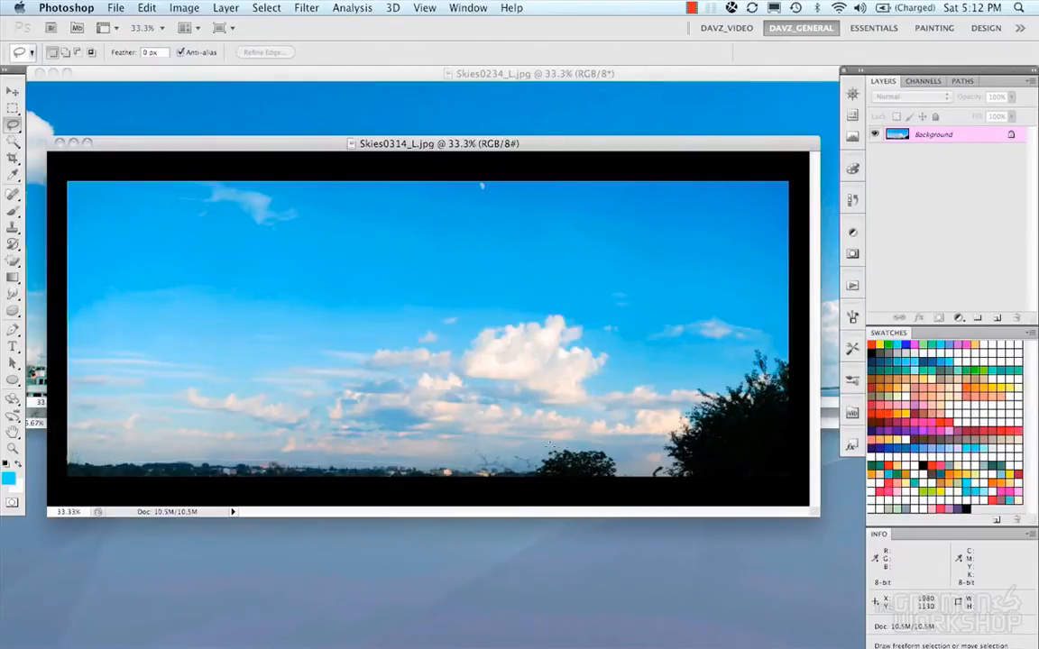
{"action": "left_click_drag", "start_coordinate": [541, 442], "coordinate": [76, 487]}
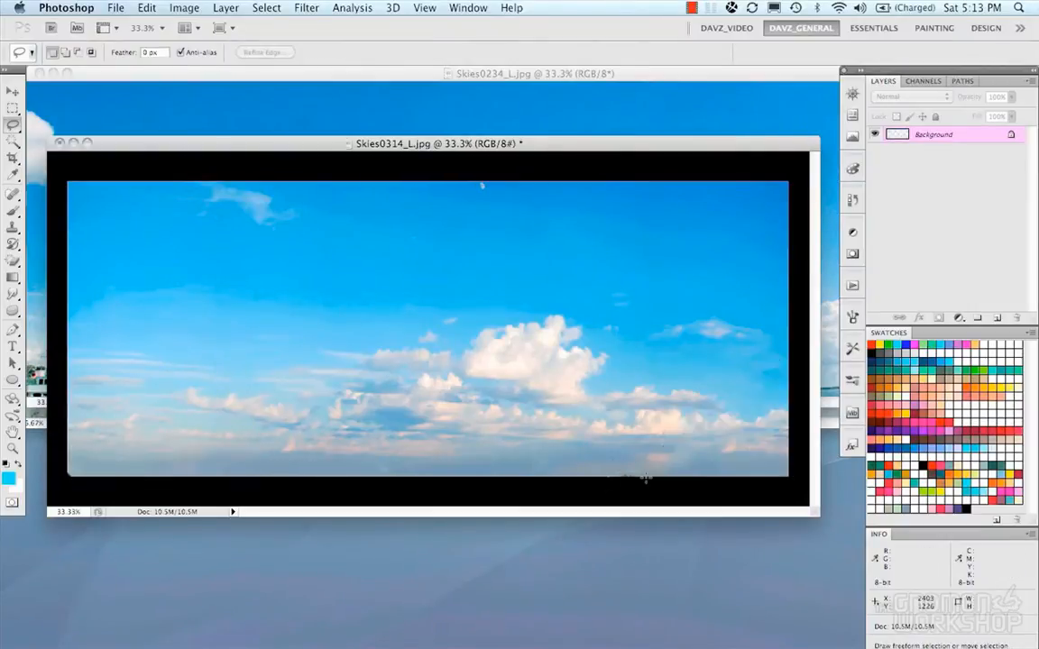
{"action": "mouse_move", "coordinate": [624, 449]}
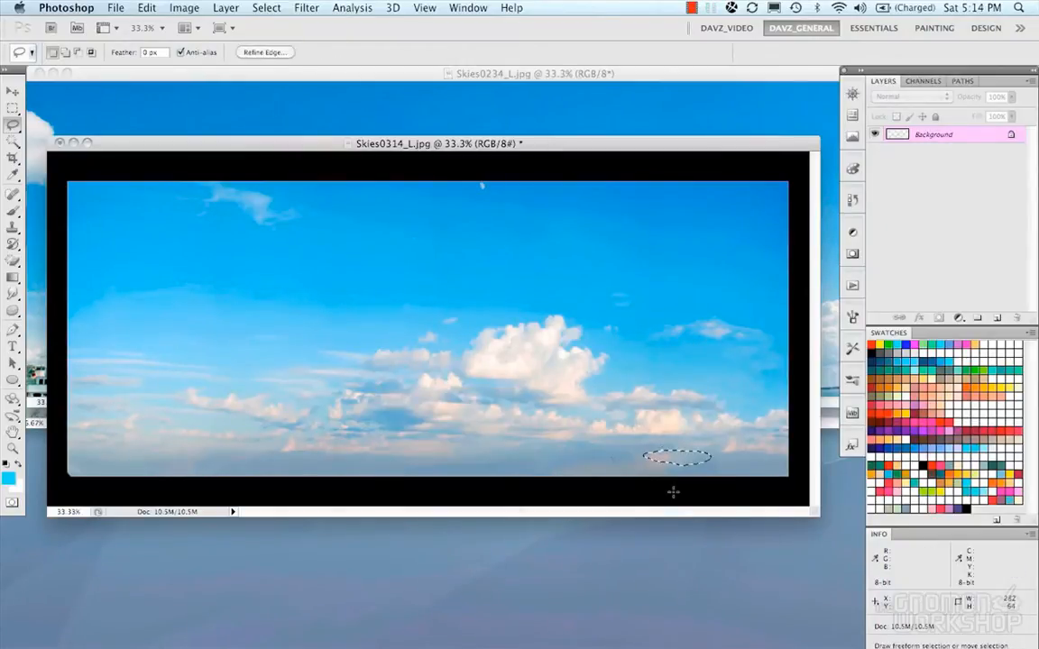
- Fill the selected land with surrounding sky content so only sky and clouds remain
{"action": "right_click", "coordinate": [676, 459]}
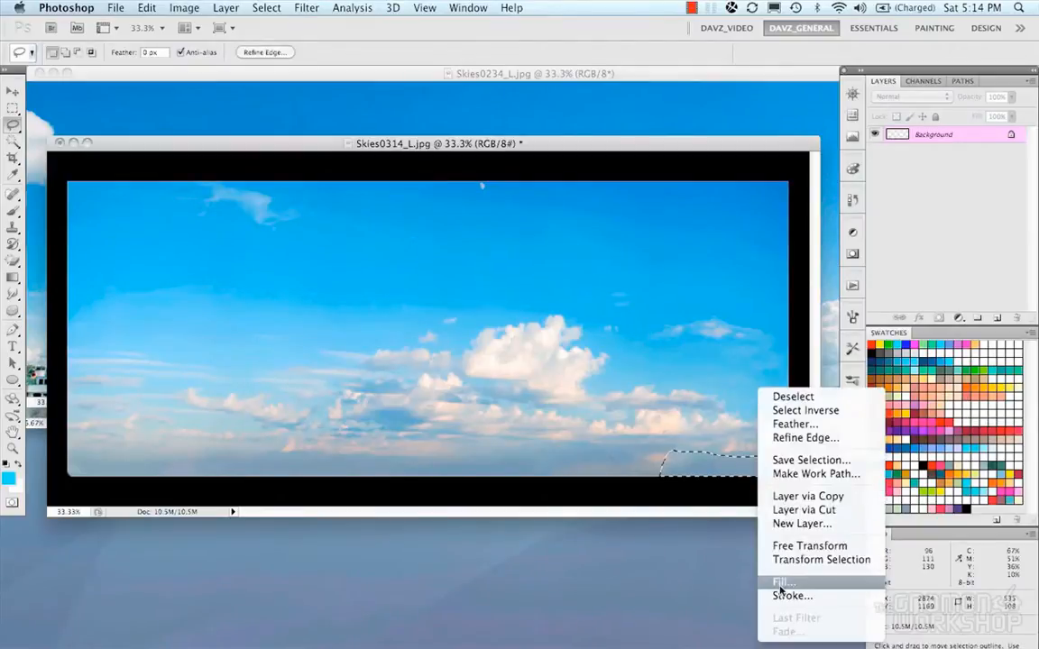
{"action": "left_click", "coordinate": [793, 397]}
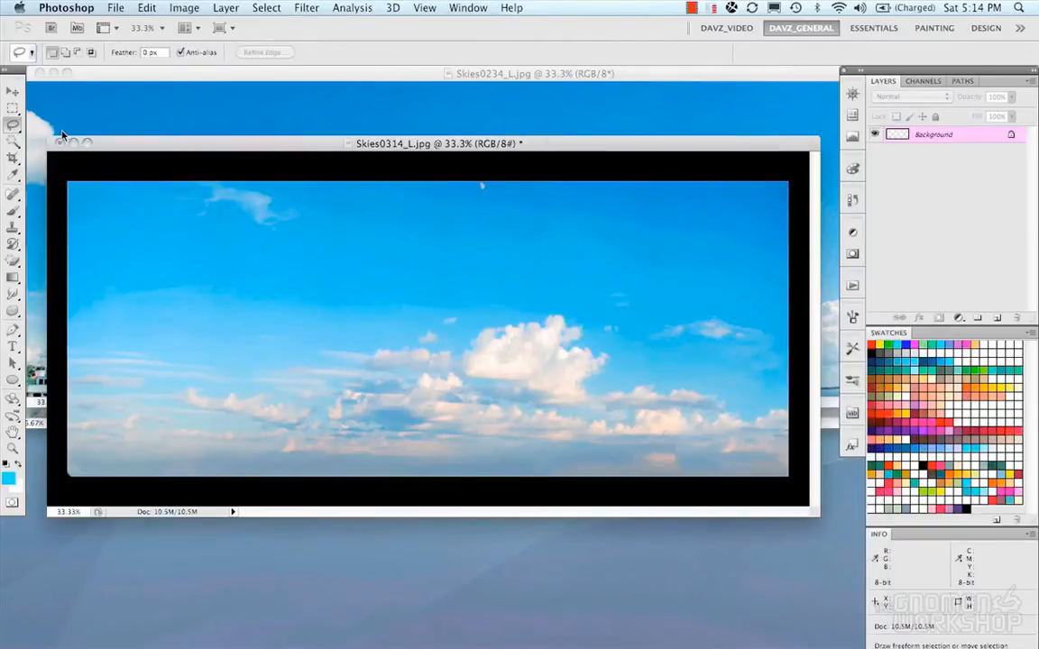
{"action": "left_click", "coordinate": [13, 195]}
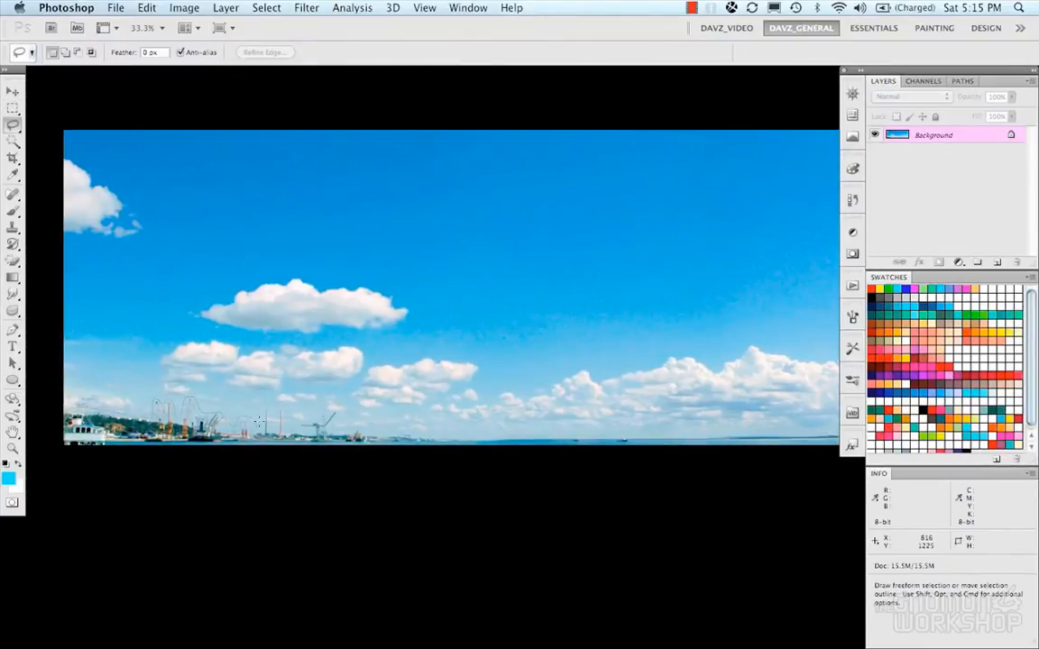
{"action": "mouse_move", "coordinate": [476, 433]}
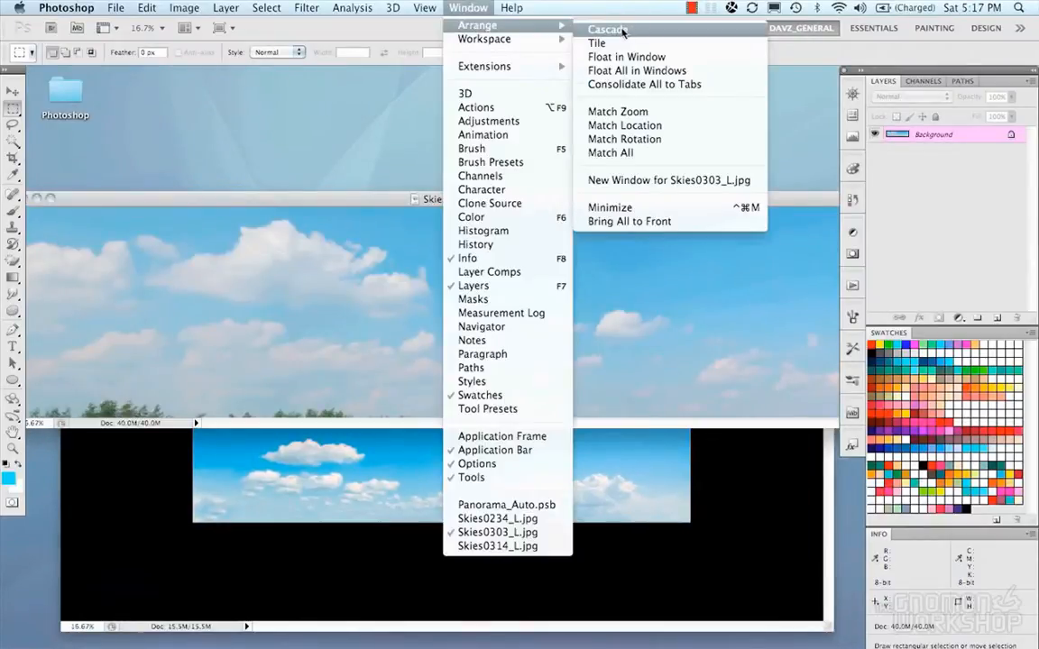
- Cascade the three open sky photo windows so they overlap
{"action": "left_click", "coordinate": [606, 29]}
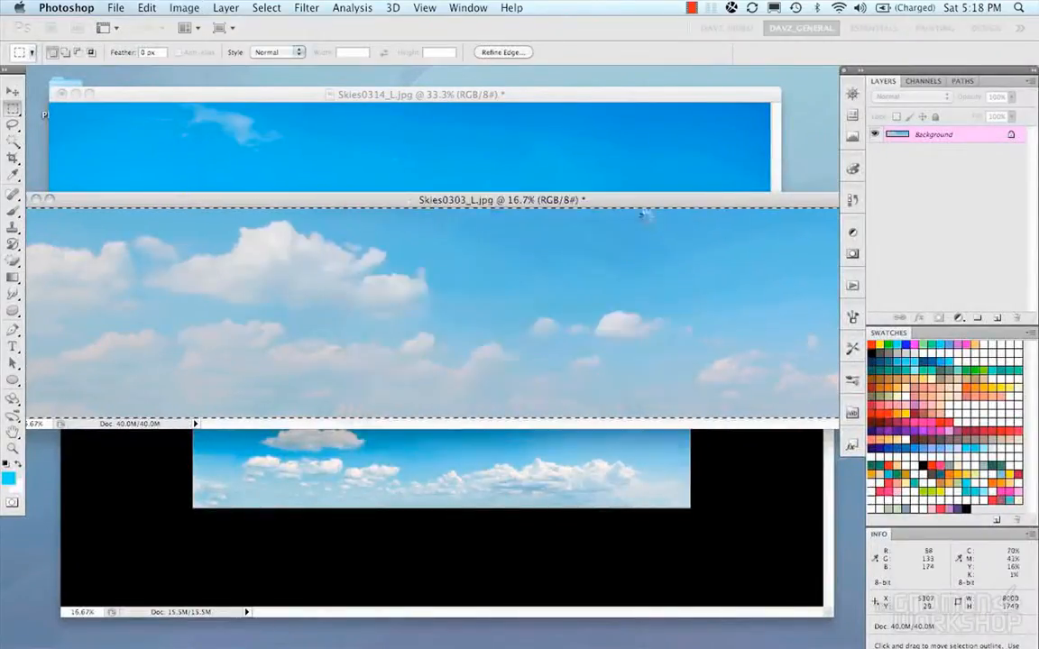
- Resize Skies0234_L's pixel dimensions and bring Skies0314_L to the front
{"action": "left_click", "coordinate": [183, 8]}
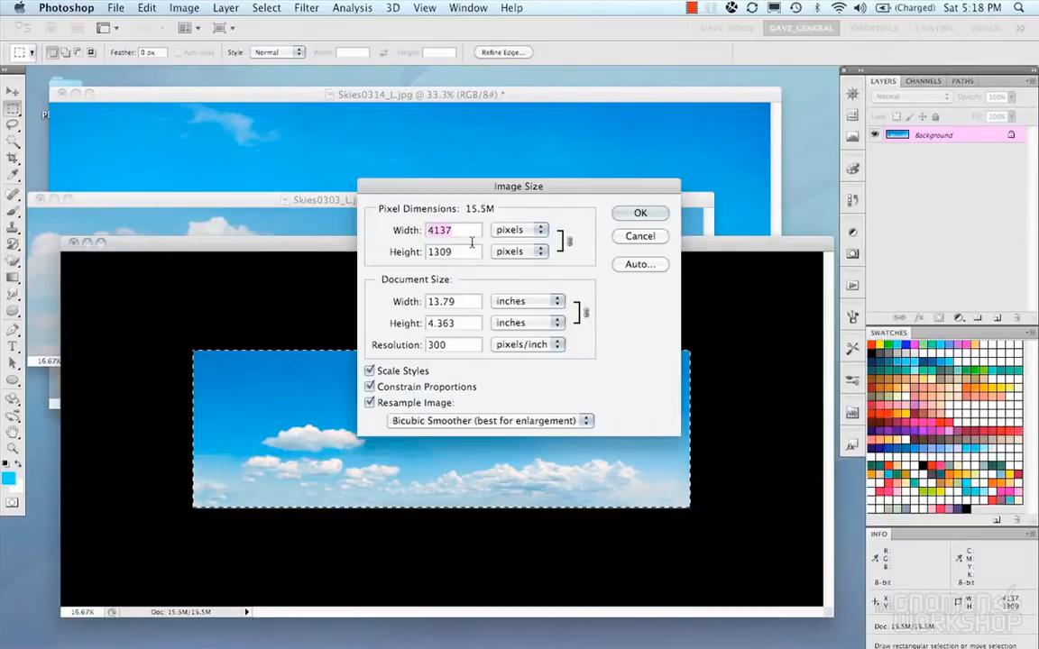
{"action": "left_click", "coordinate": [641, 213]}
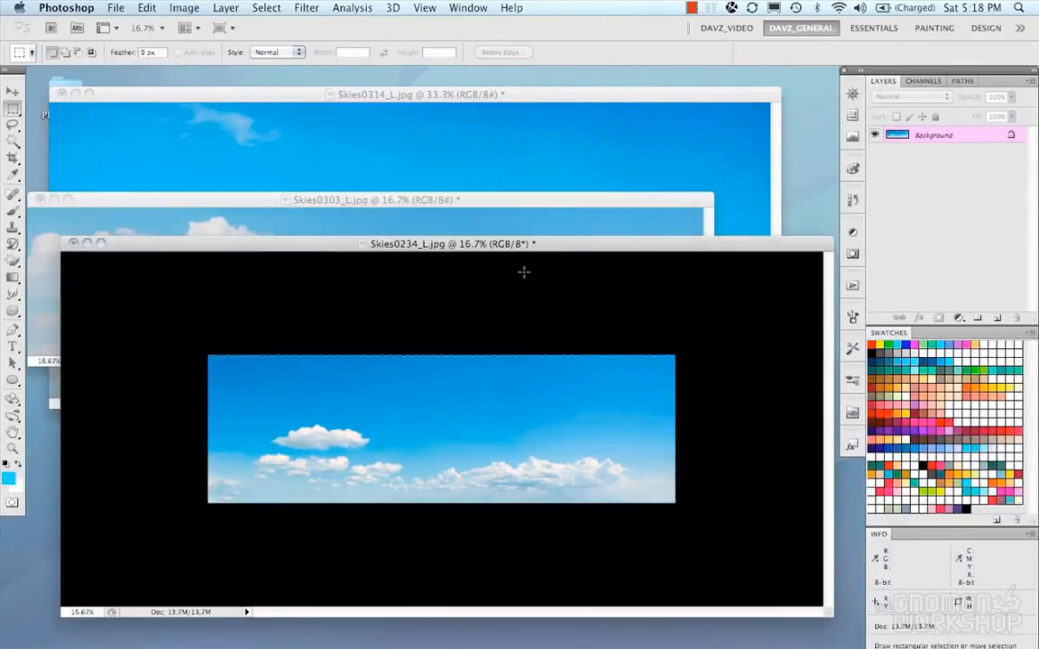
{"action": "left_click", "coordinate": [416, 94]}
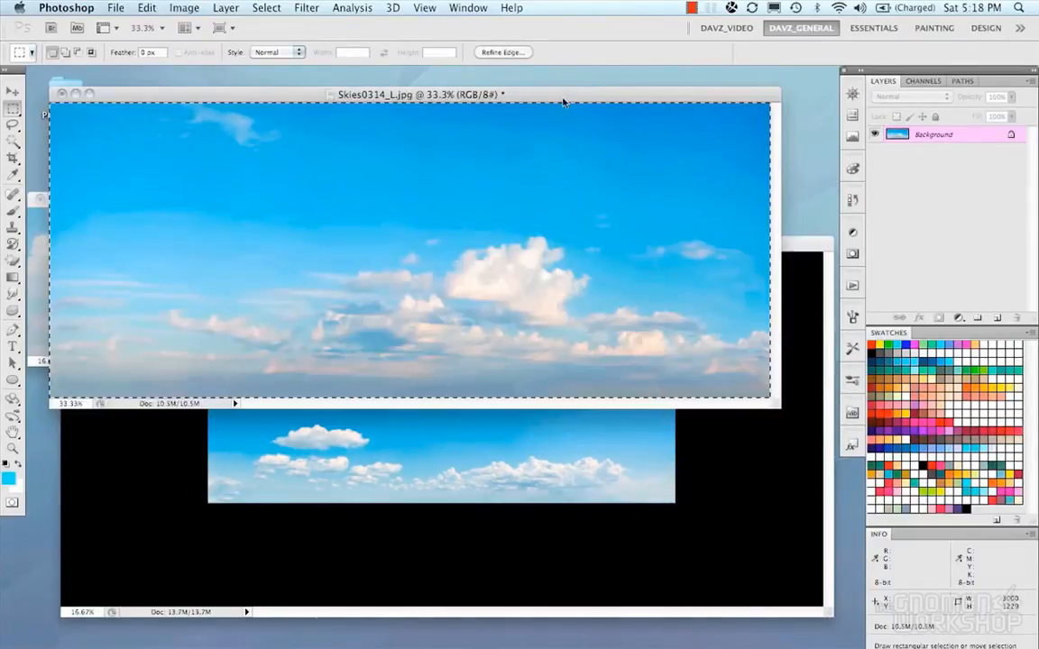
- Bring up Match Color between the photos, cancel it, then start Match Color again
{"action": "left_click", "coordinate": [184, 7]}
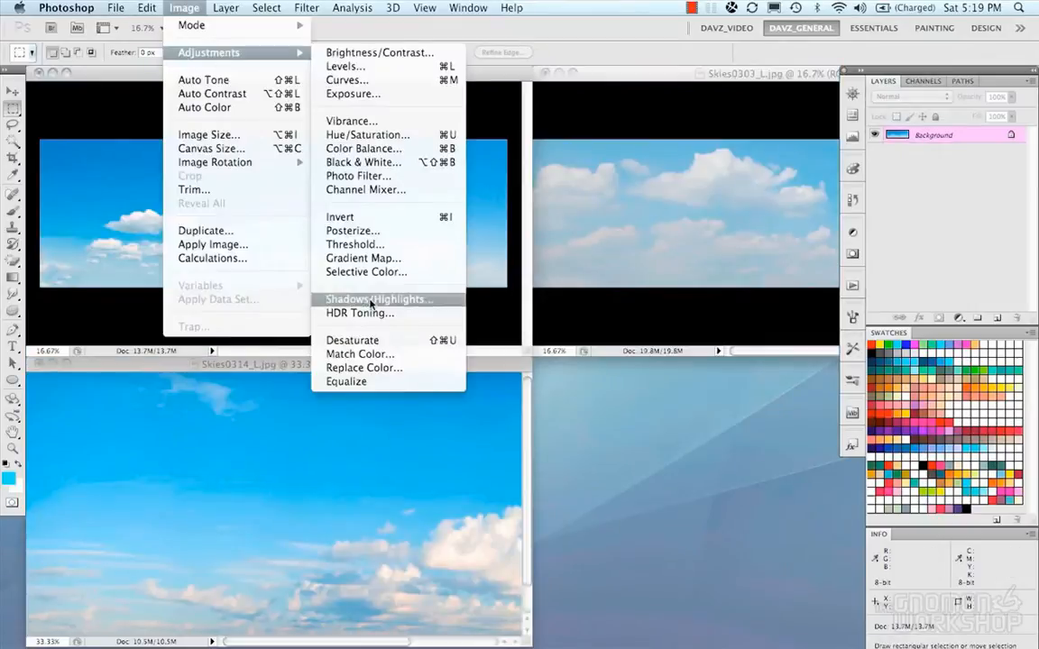
{"action": "left_click", "coordinate": [359, 354]}
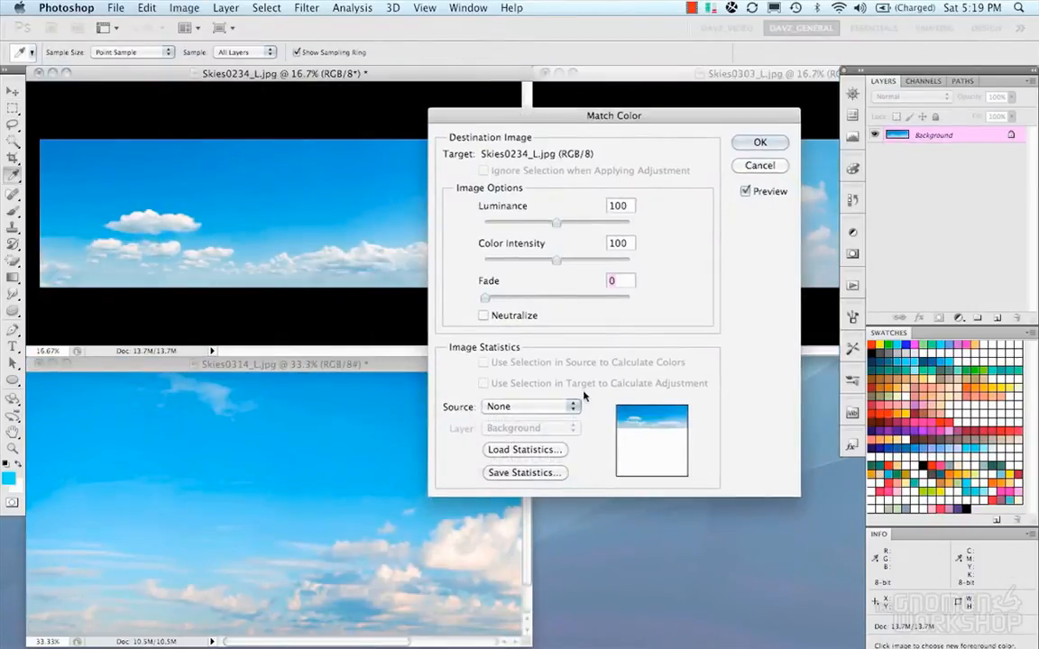
{"action": "left_click_drag", "start_coordinate": [613, 116], "coordinate": [647, 220]}
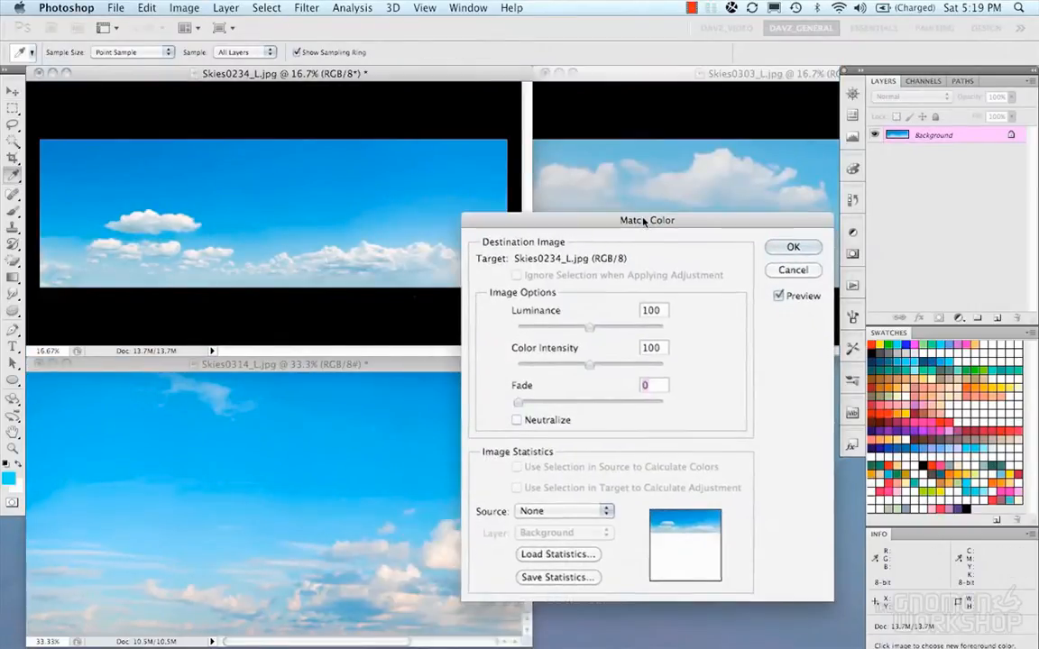
{"action": "left_click", "coordinate": [563, 510]}
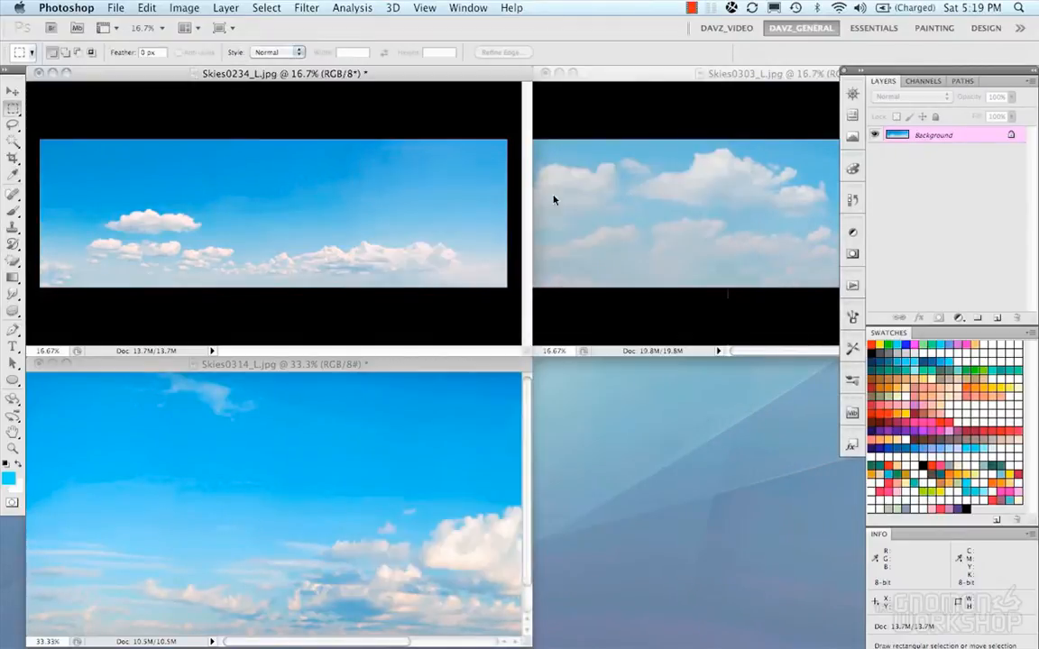
{"action": "left_click", "coordinate": [184, 7]}
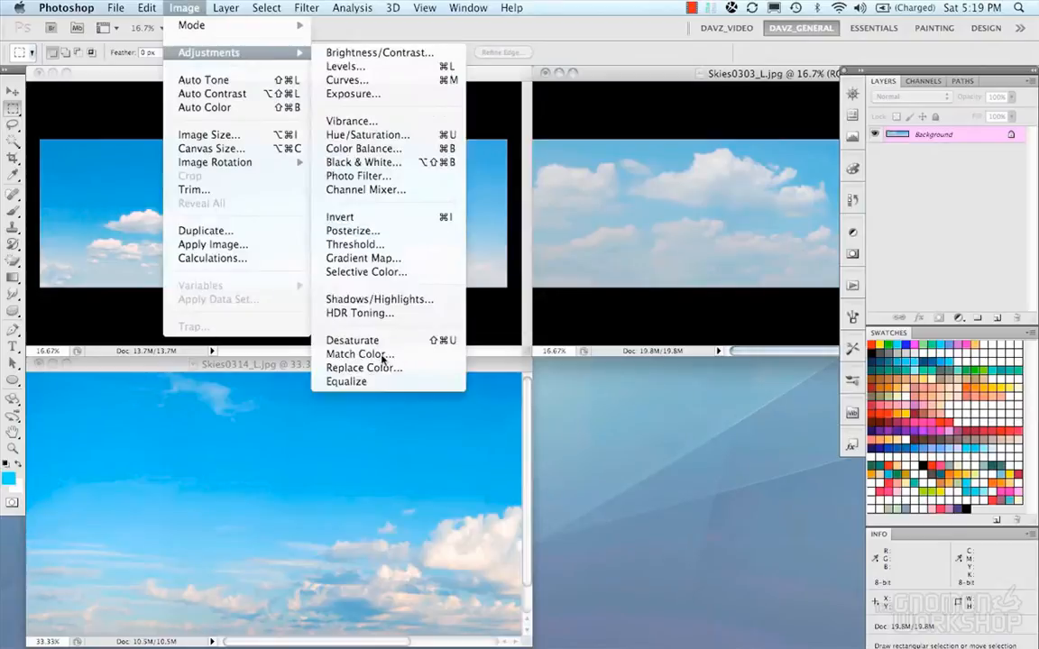
{"action": "left_click", "coordinate": [359, 354]}
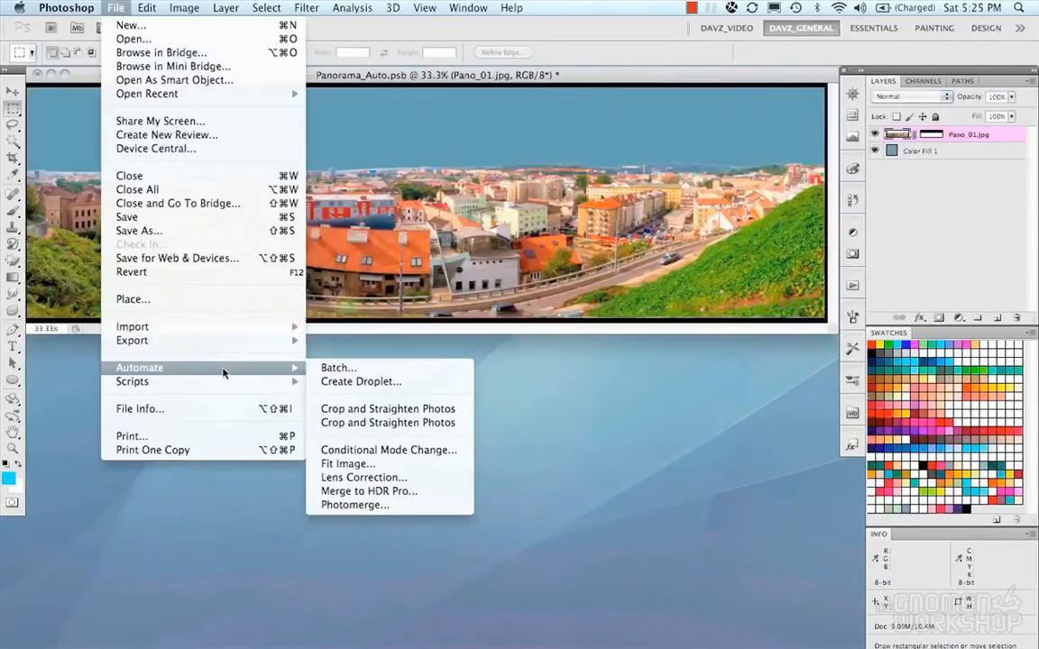
- Bring up the Photomerge settings and cancel without merging
{"action": "left_click", "coordinate": [353, 505]}
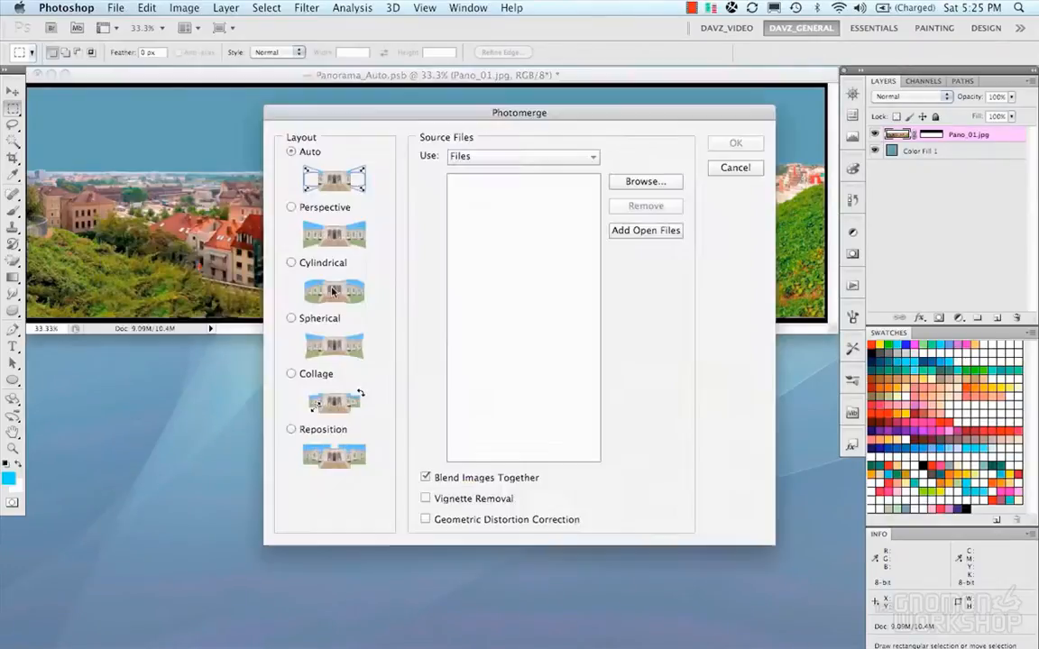
{"action": "left_click", "coordinate": [645, 181]}
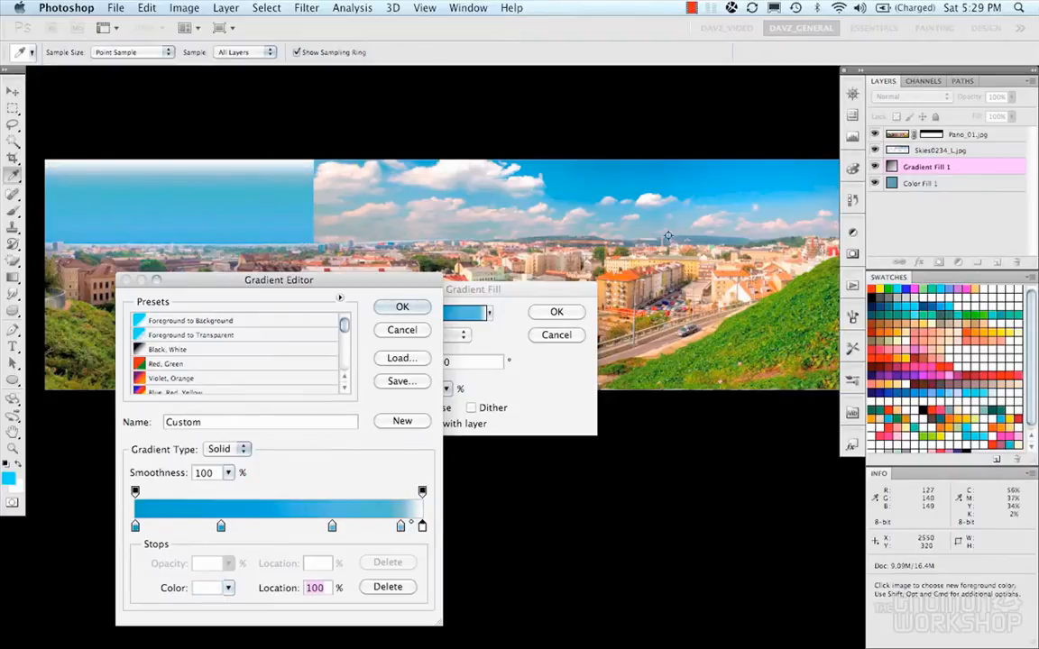
- Accept the edited blue gradient colours and apply the reversed 90° gradient fill at 35% scale
{"action": "left_click", "coordinate": [402, 307]}
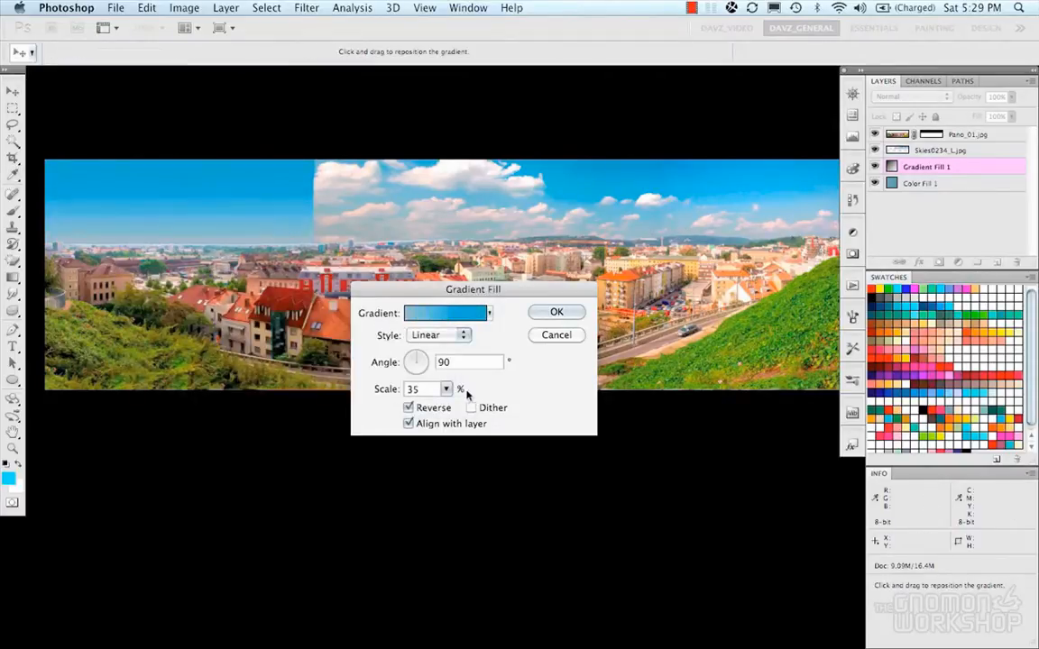
{"action": "left_click", "coordinate": [442, 314]}
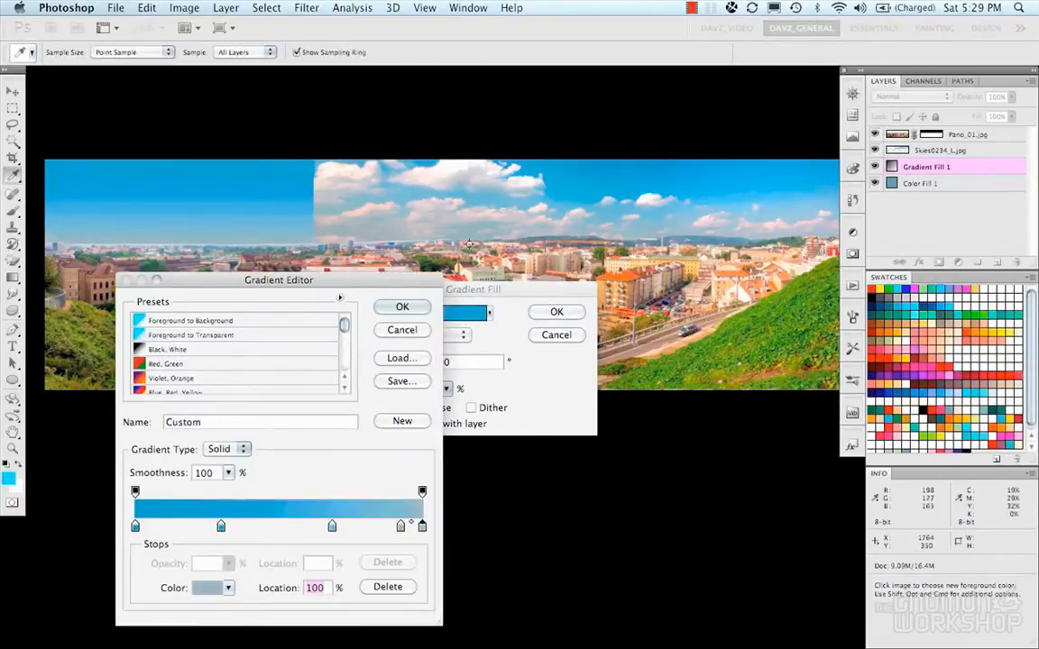
{"action": "left_click", "coordinate": [402, 307]}
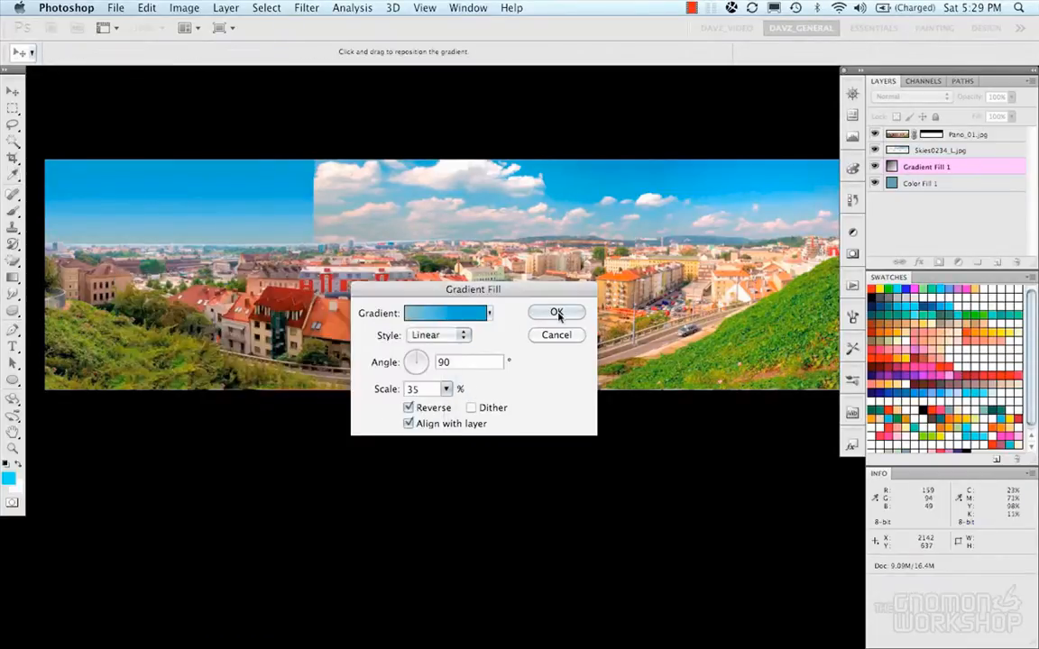
{"action": "left_click", "coordinate": [555, 312]}
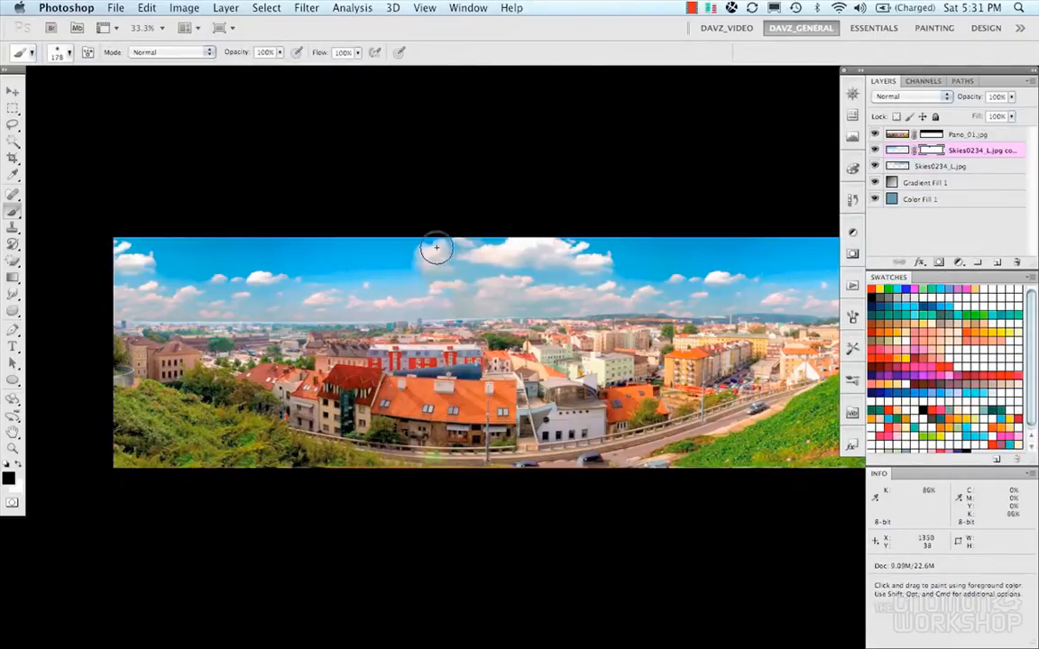
{"action": "mouse_move", "coordinate": [388, 244]}
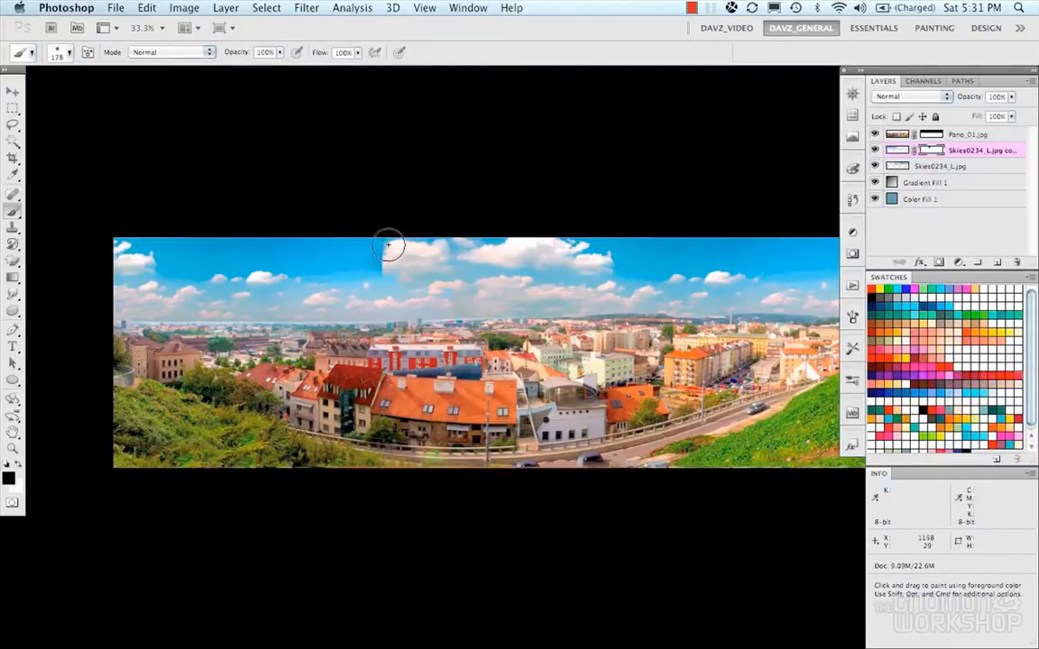
- Paint on the Skies0314_L cloud layer's mask to blend it into the sky
{"action": "left_click", "coordinate": [873, 152]}
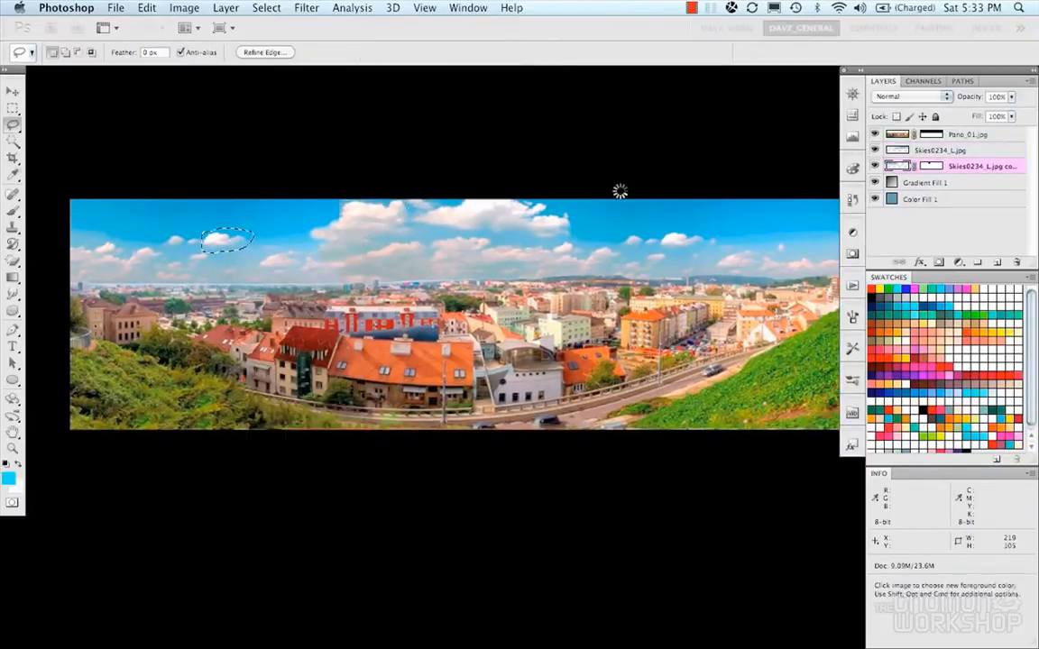
- Select the cloud tones with Color Range, tightening fuzziness and previewing as White Matte then Quick Mask
{"action": "left_click", "coordinate": [267, 8]}
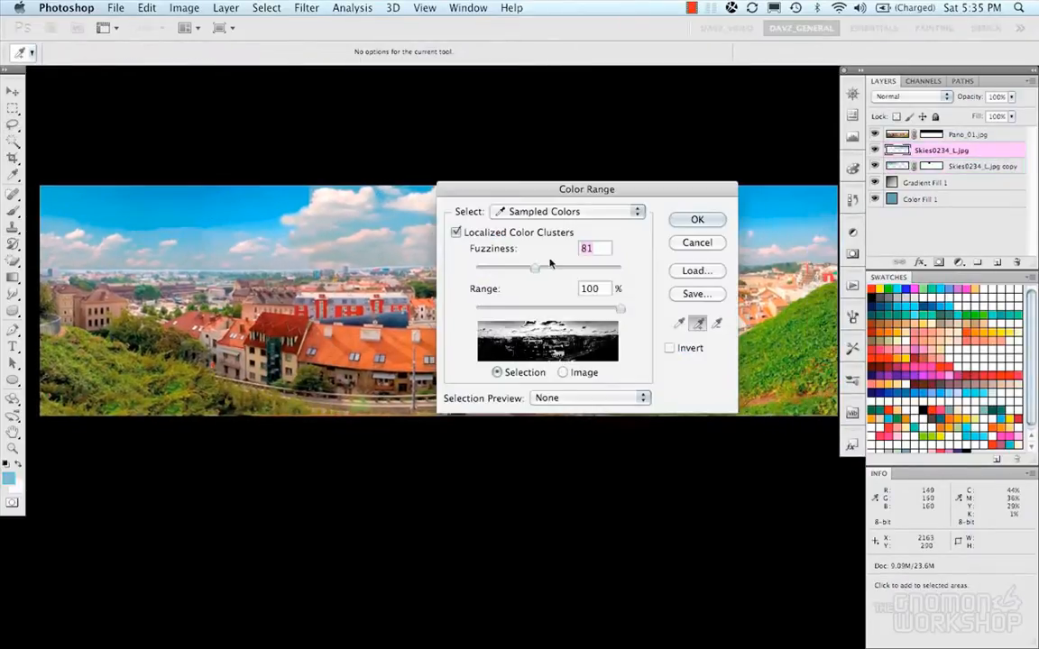
{"action": "left_click_drag", "start_coordinate": [538, 267], "coordinate": [490, 267]}
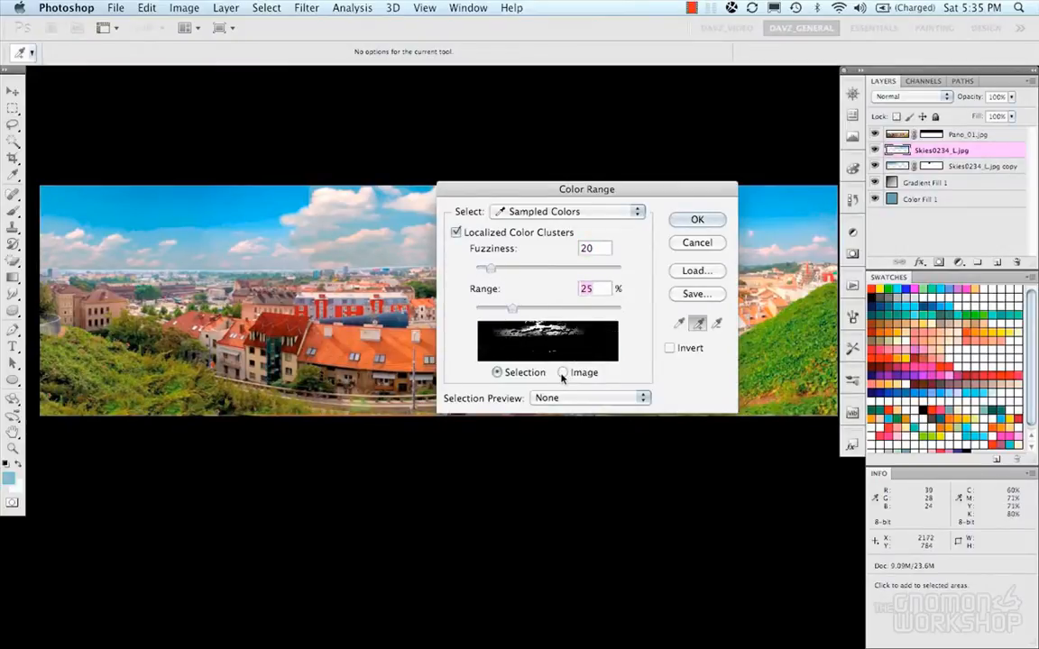
{"action": "left_click", "coordinate": [591, 398]}
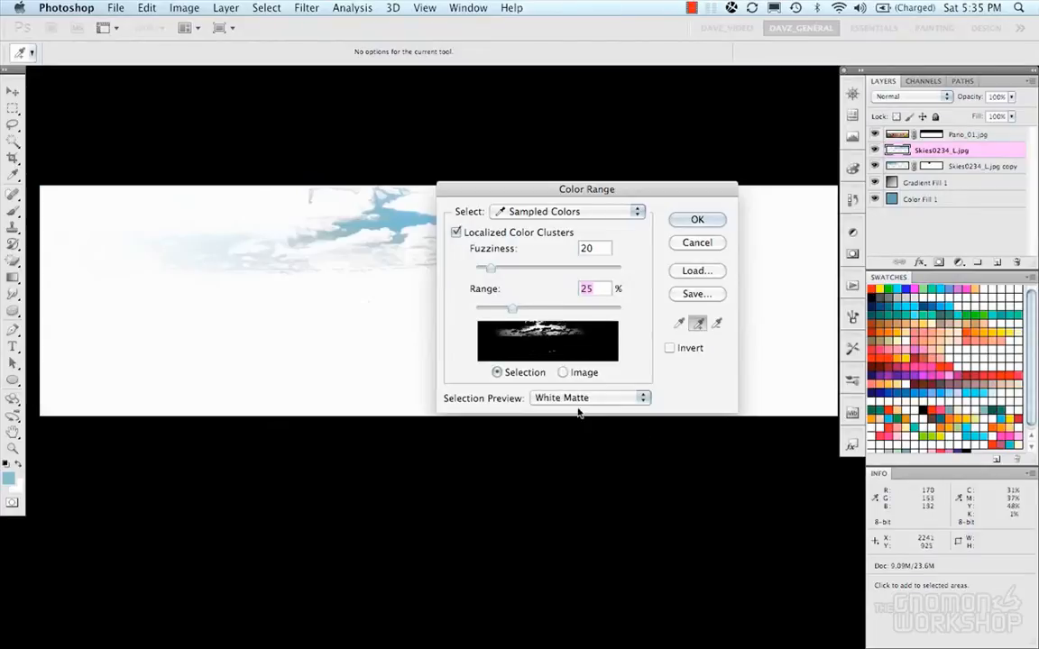
{"action": "left_click", "coordinate": [591, 398]}
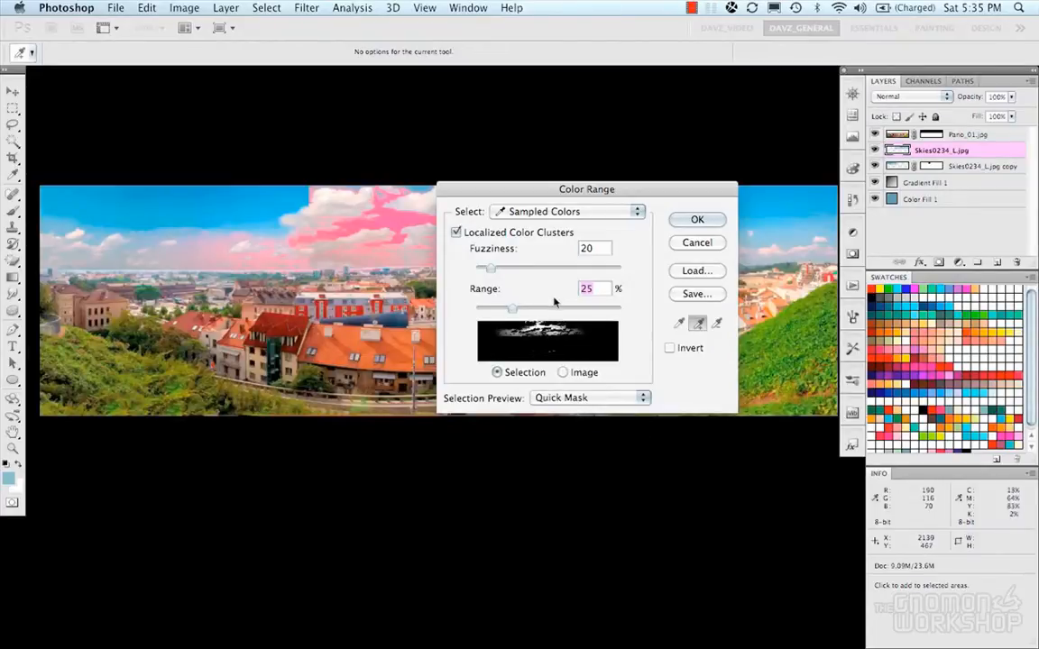
{"action": "left_click", "coordinate": [696, 220]}
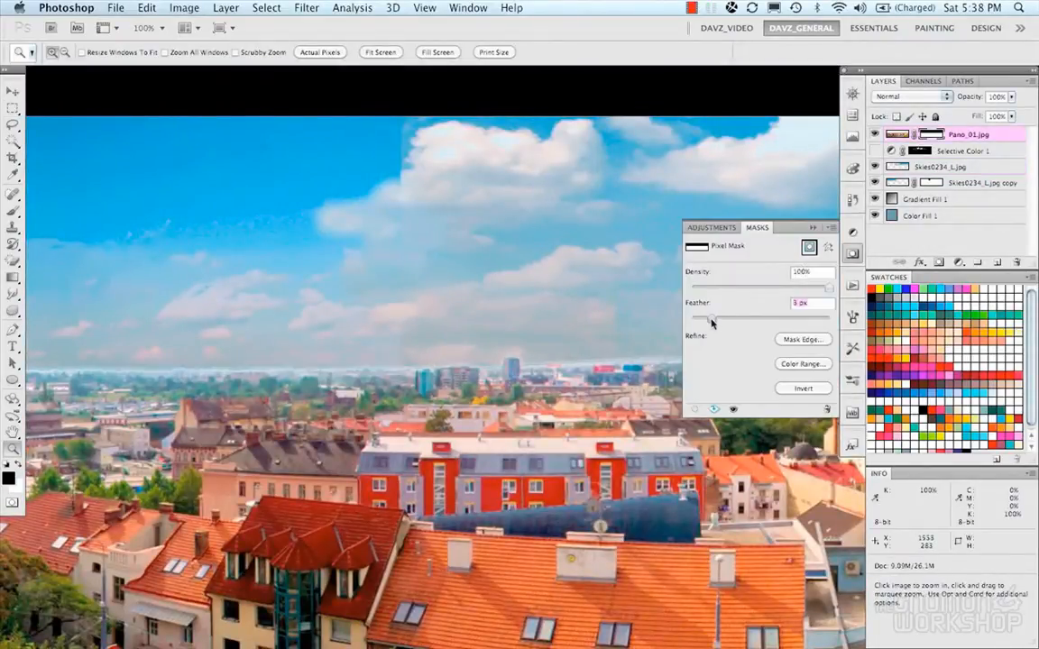
- Feather the city photo's mask and refine its edge, then zoom out to the whole panorama
{"action": "left_click_drag", "start_coordinate": [712, 318], "coordinate": [705, 317]}
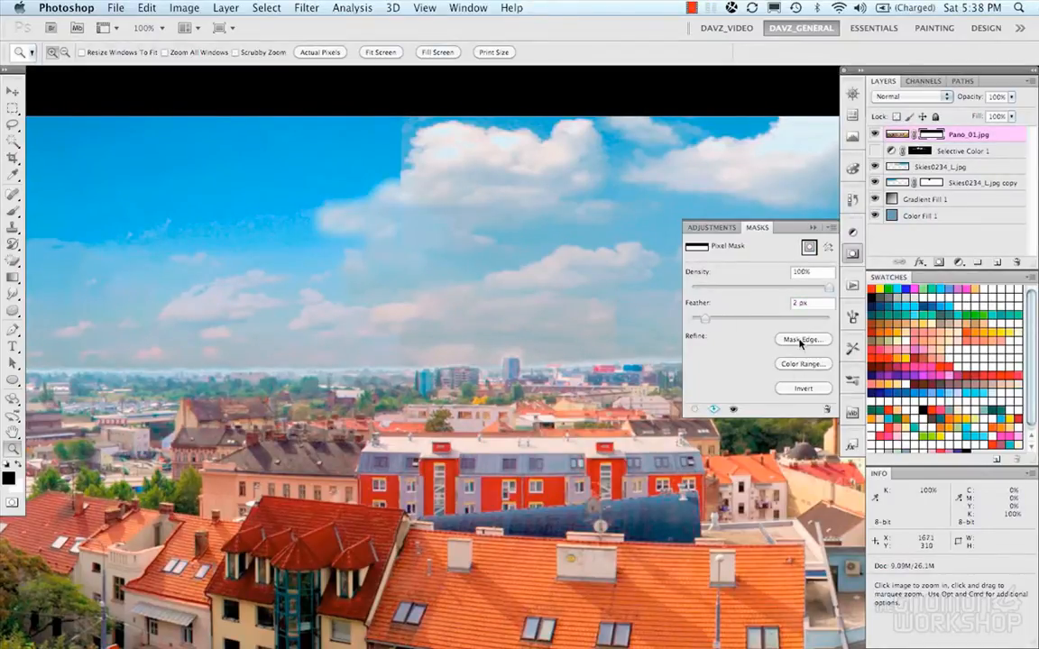
{"action": "left_click", "coordinate": [801, 339]}
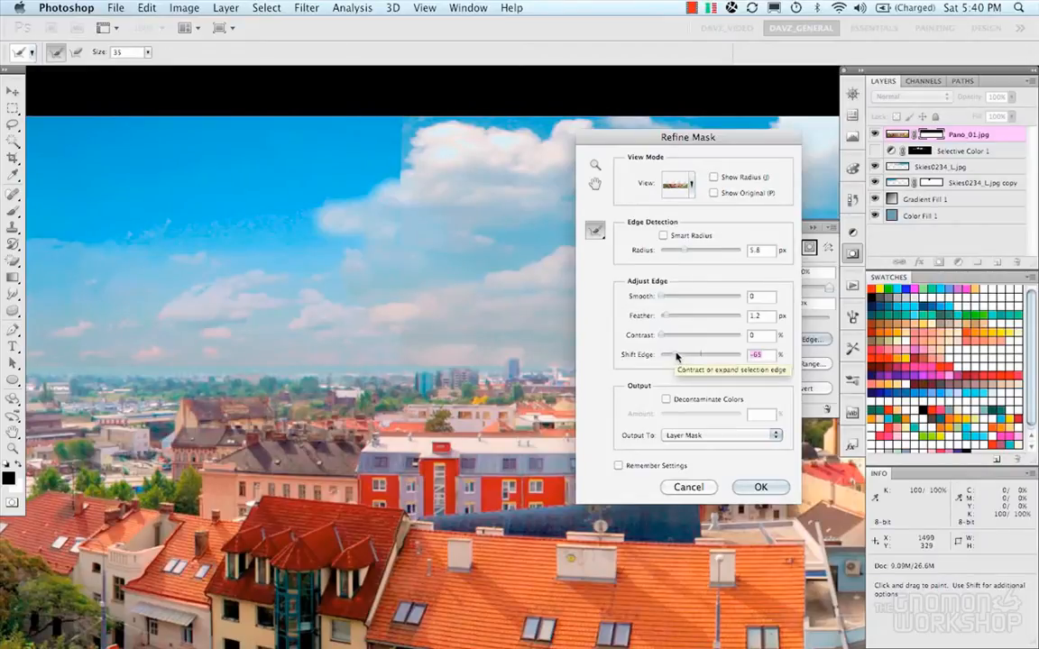
{"action": "left_click", "coordinate": [761, 487]}
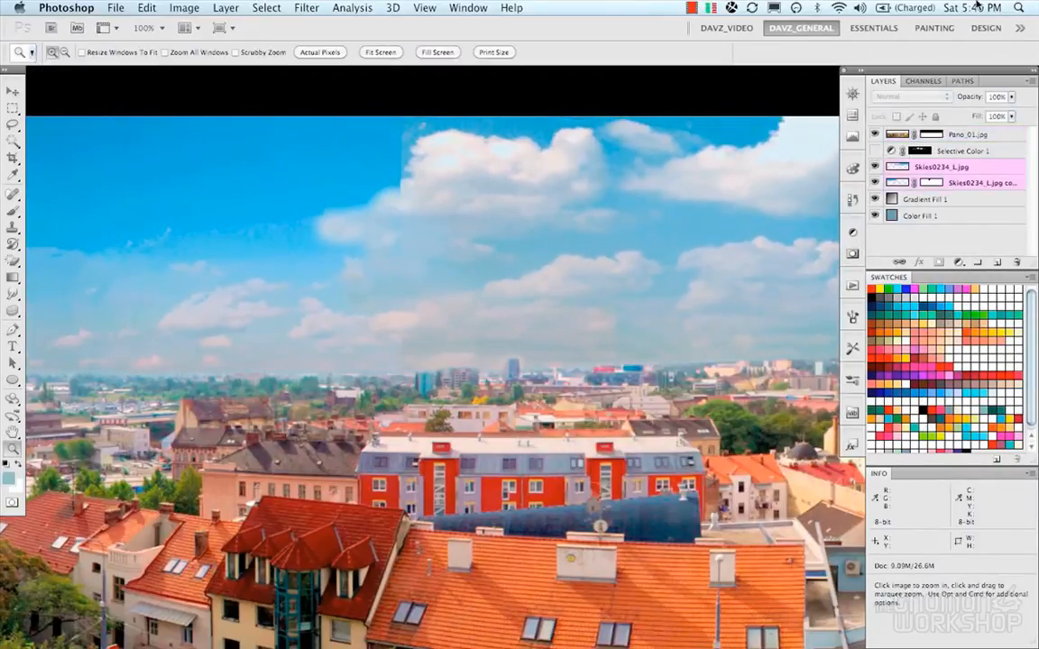
{"action": "left_click", "coordinate": [381, 51]}
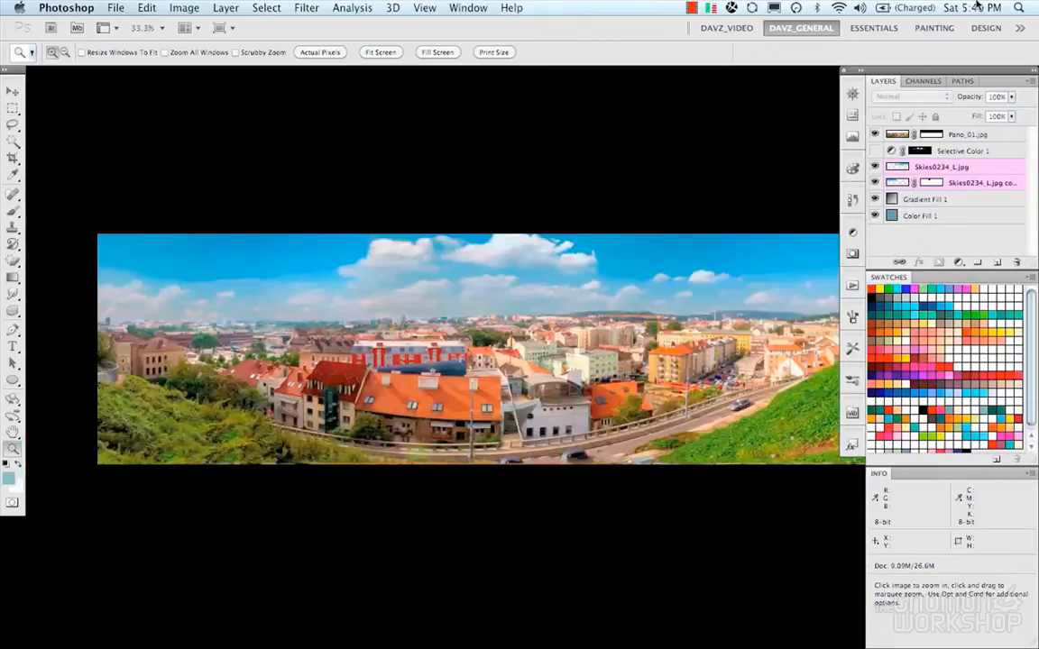
- Zoom into the clouds and set up the Clone Stamp brush size for retouching
{"action": "left_click", "coordinate": [12, 108]}
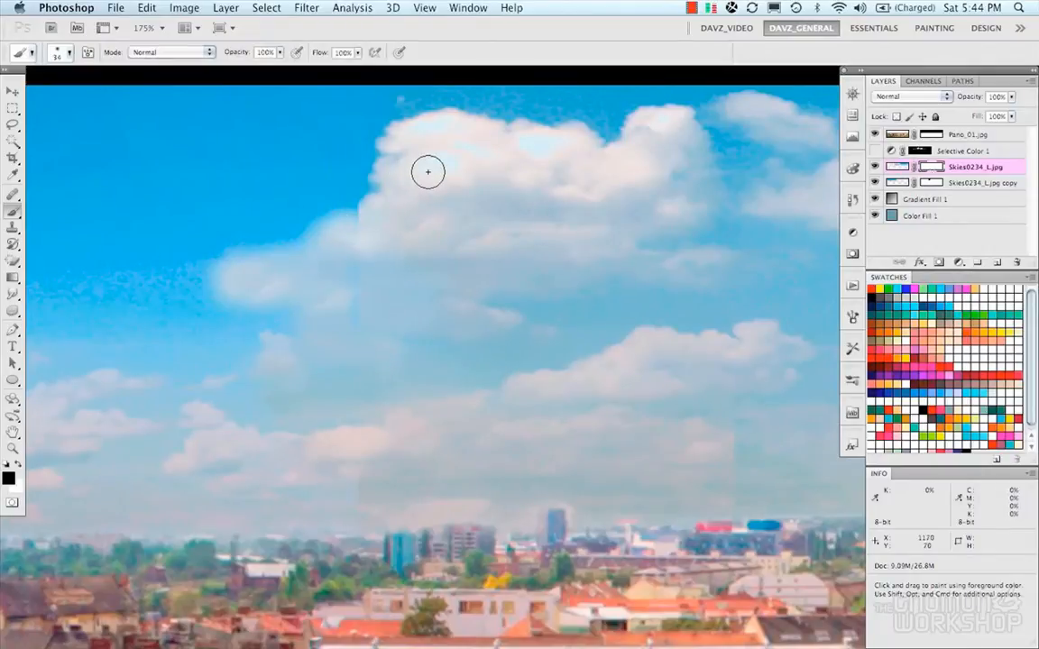
{"action": "left_click", "coordinate": [12, 227]}
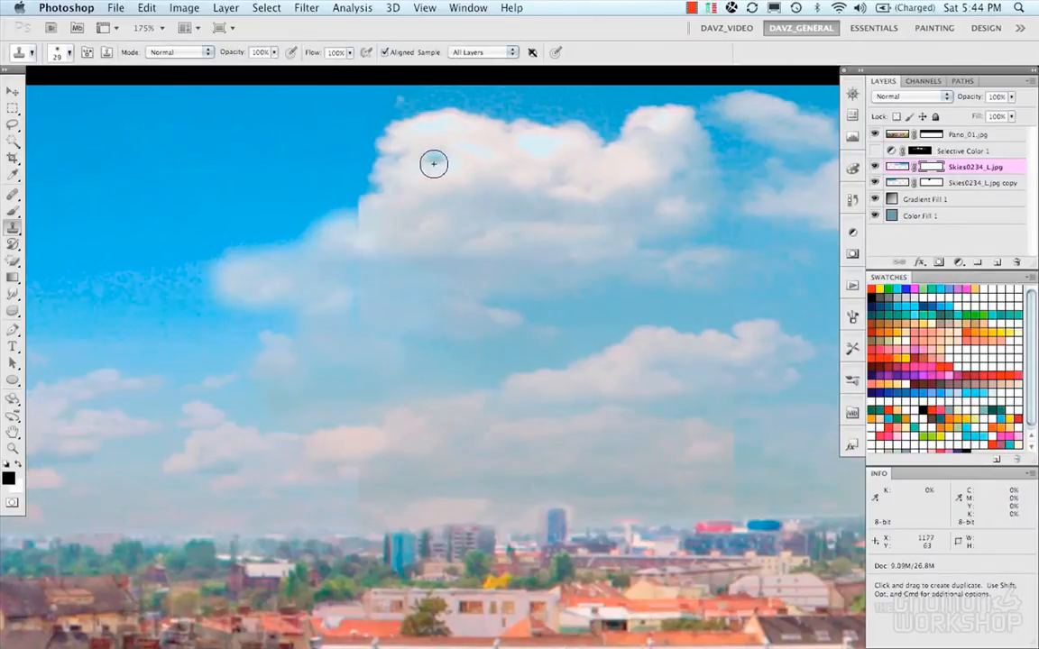
{"action": "right_click", "coordinate": [974, 165]}
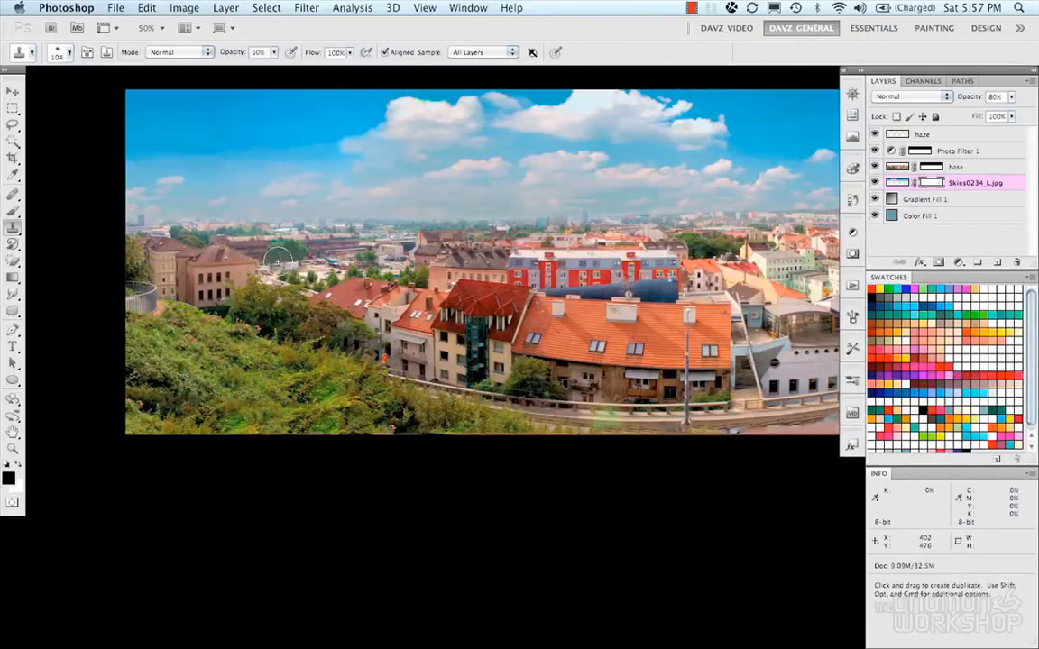
{"action": "mouse_move", "coordinate": [299, 144]}
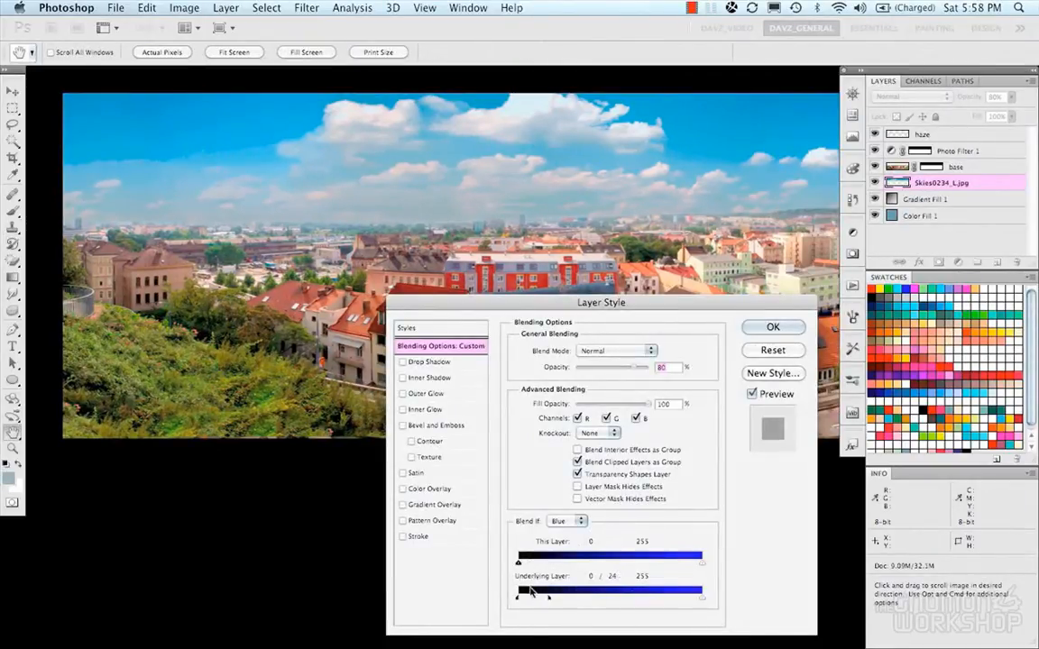
- Split the underlying Blue Blend If threshold for the sky layer, then select the Base layer
{"action": "left_click_drag", "start_coordinate": [545, 592], "coordinate": [615, 592]}
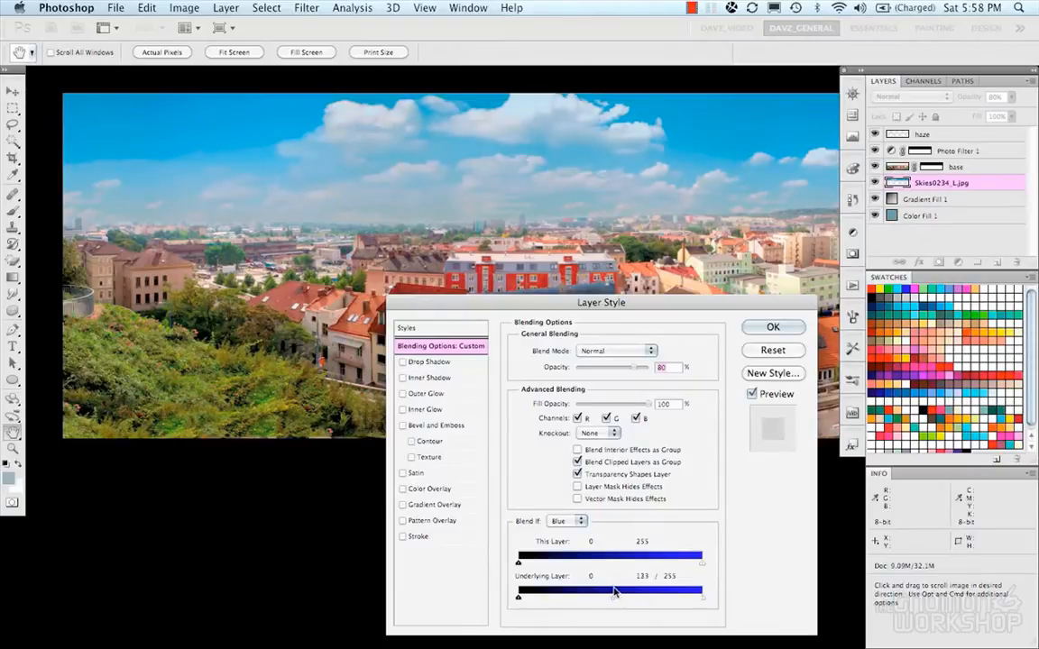
{"action": "left_click", "coordinate": [772, 326]}
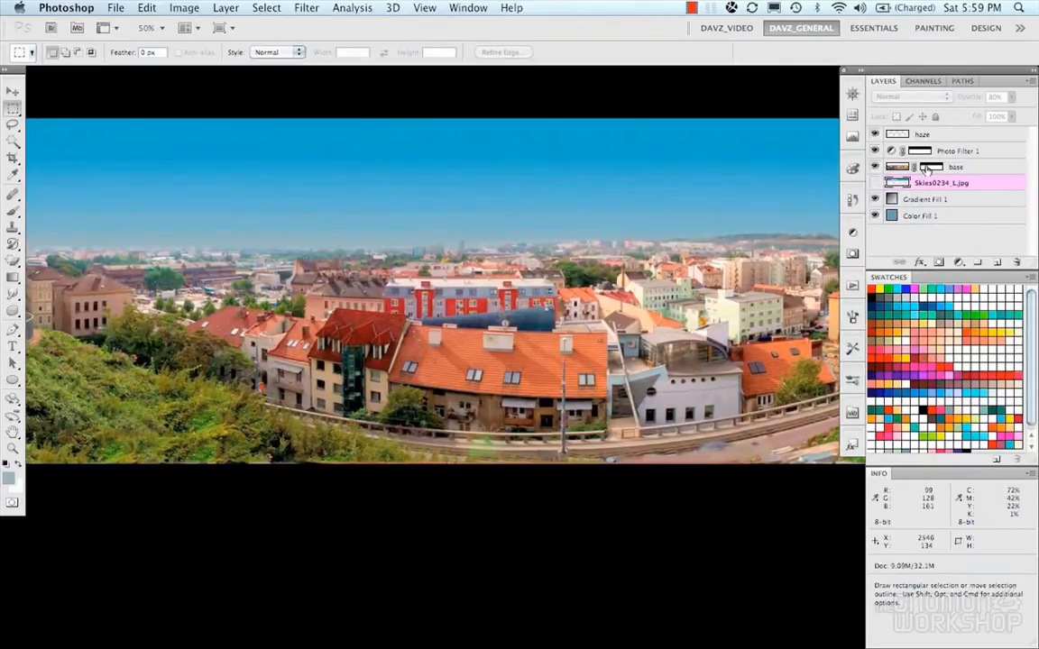
{"action": "left_click", "coordinate": [931, 166]}
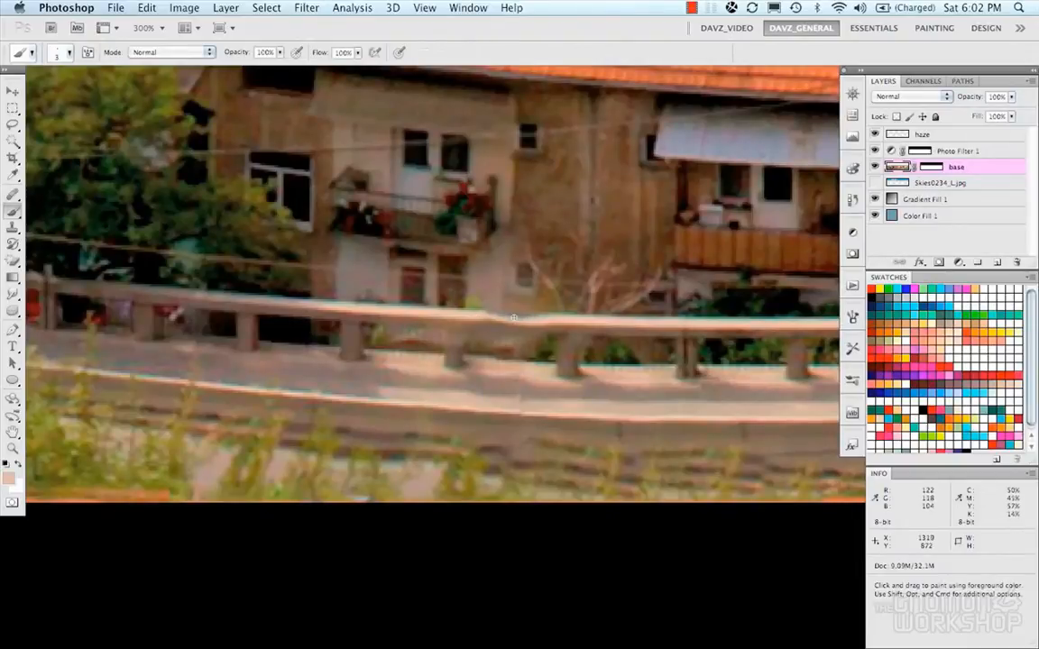
{"action": "mouse_move", "coordinate": [507, 328]}
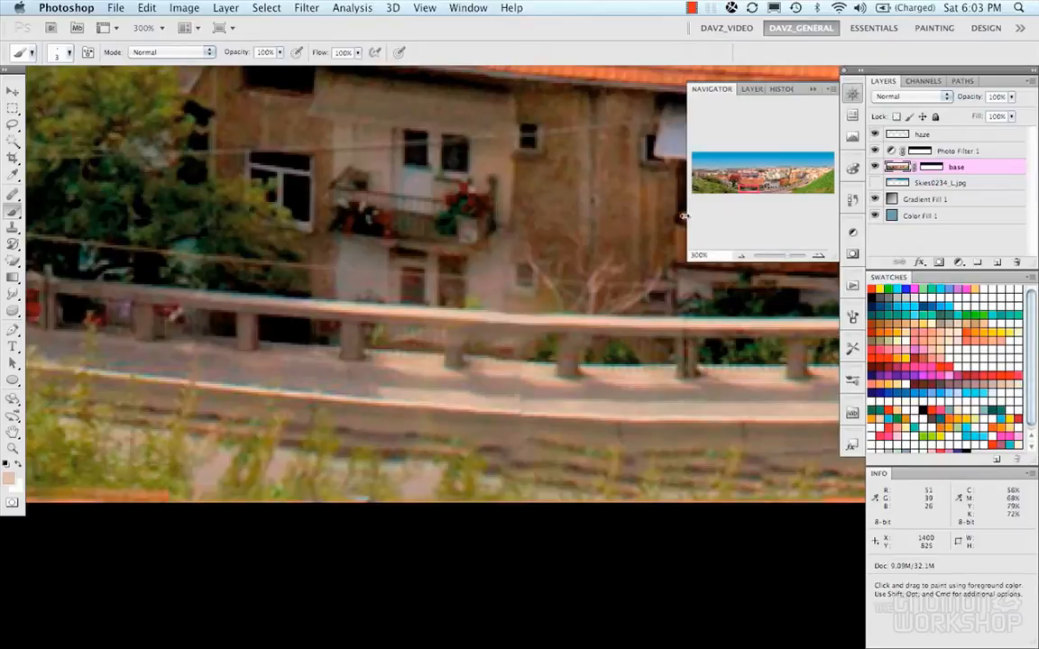
- Check the sky layer's blending options, then clone clean cloud over blemishes and seams across the sky
{"action": "double_click", "coordinate": [938, 183]}
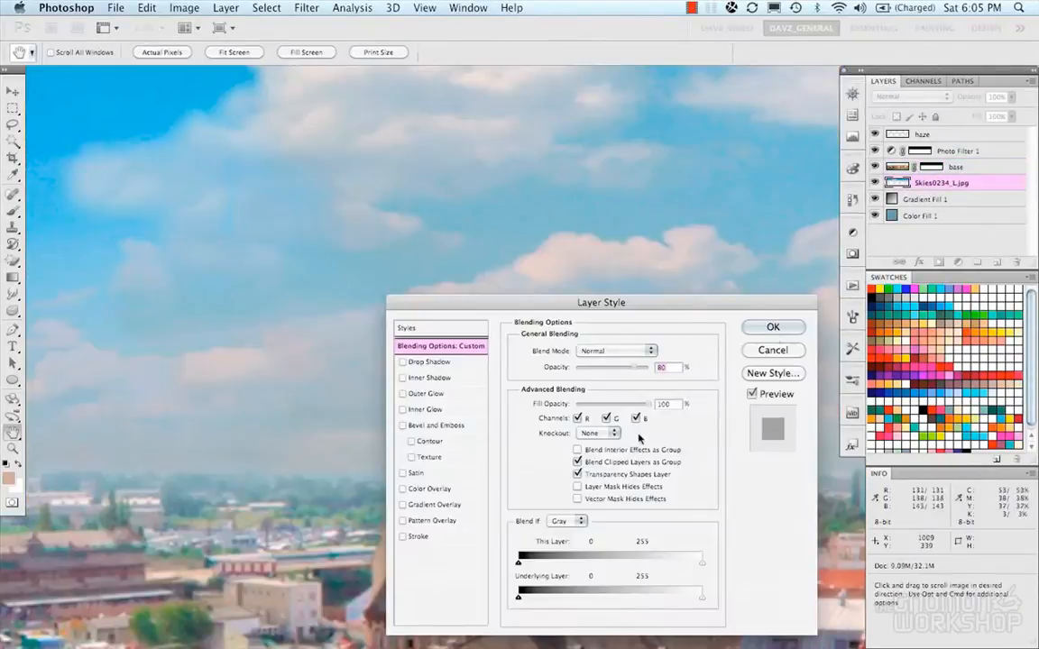
{"action": "left_click", "coordinate": [772, 327]}
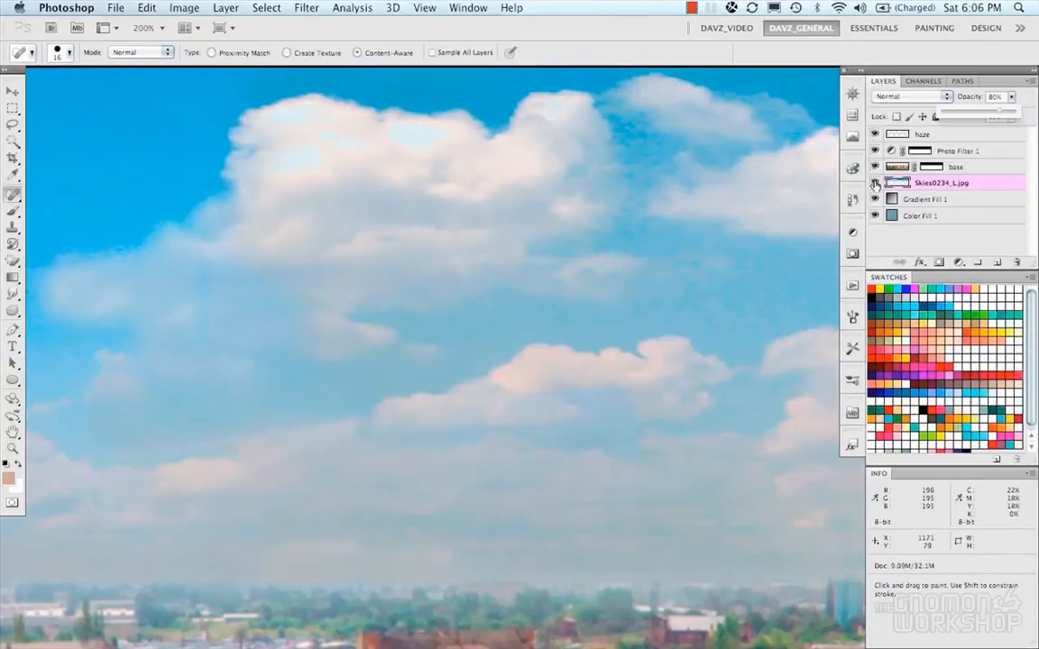
{"action": "left_click", "coordinate": [13, 227]}
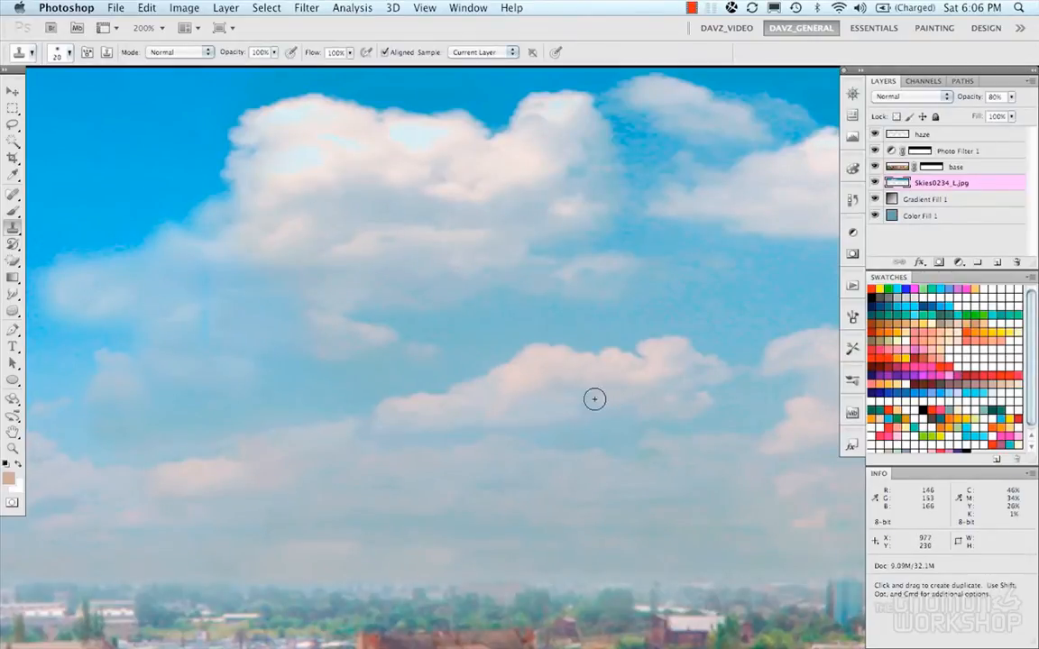
{"action": "mouse_move", "coordinate": [631, 445]}
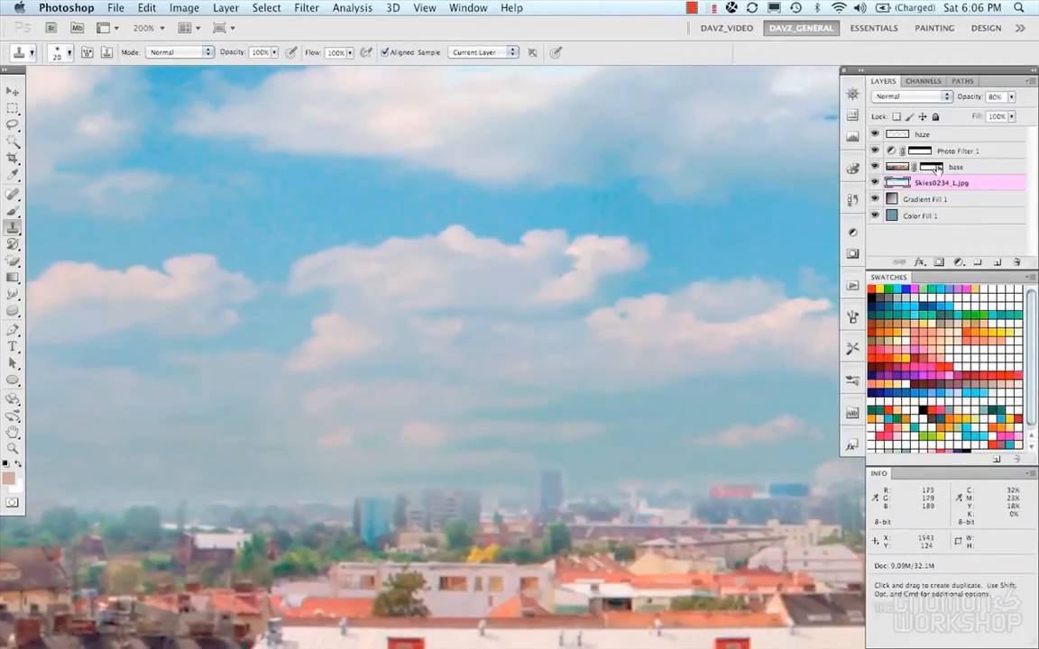
{"action": "left_click", "coordinate": [931, 166]}
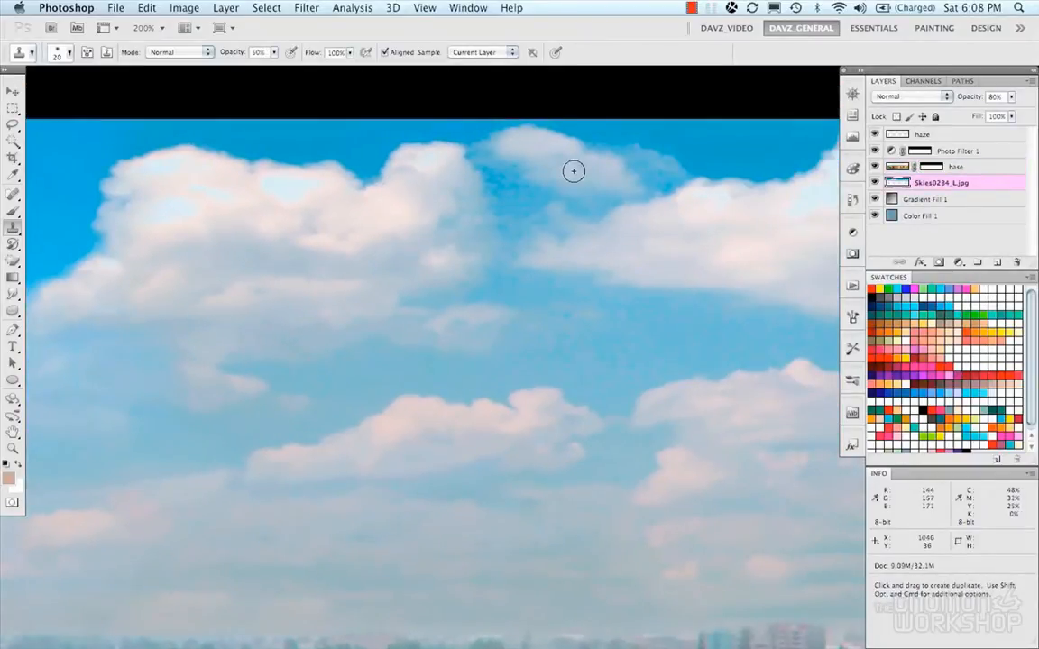
{"action": "mouse_move", "coordinate": [173, 141]}
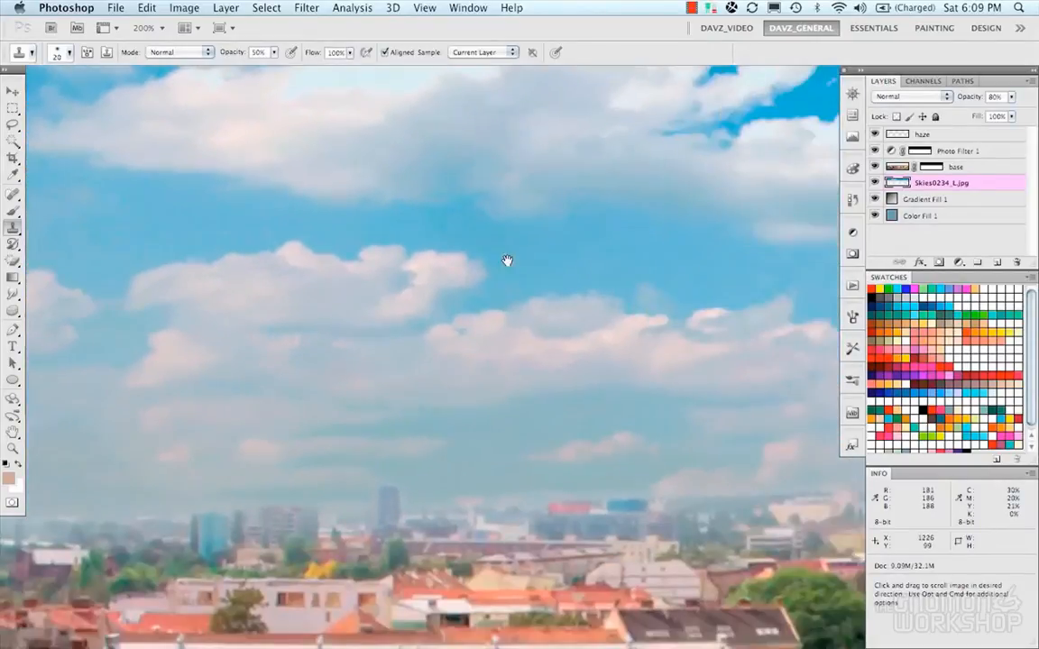
{"action": "left_click_drag", "start_coordinate": [507, 260], "coordinate": [424, 285]}
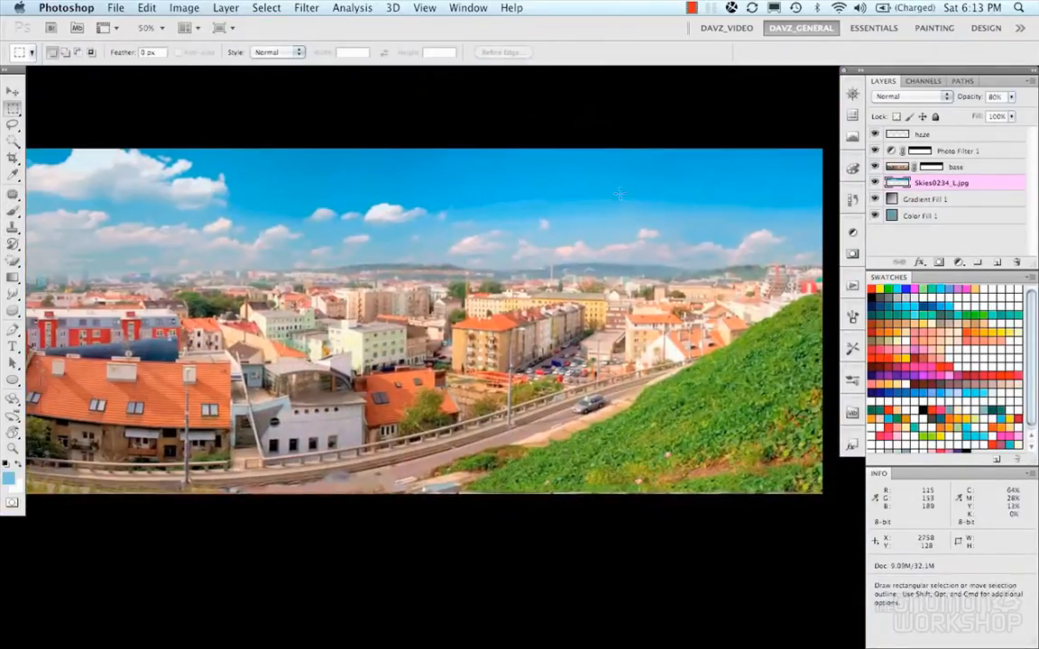
- Select the sky with Color Range and turn it into a mask on the cloud layer
{"action": "left_click", "coordinate": [267, 7]}
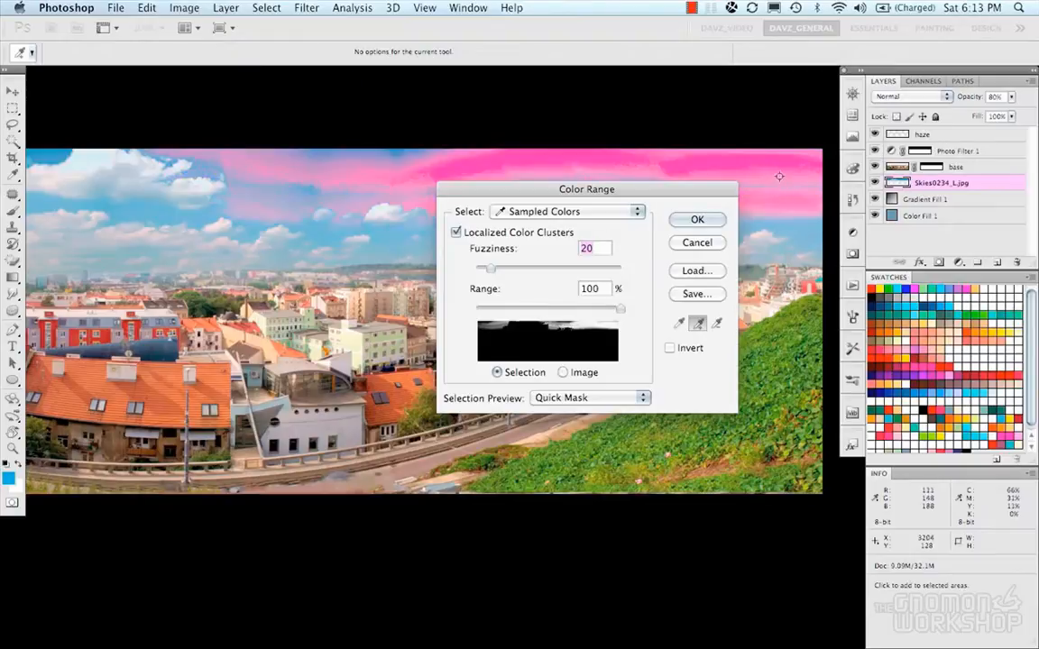
{"action": "left_click", "coordinate": [696, 220]}
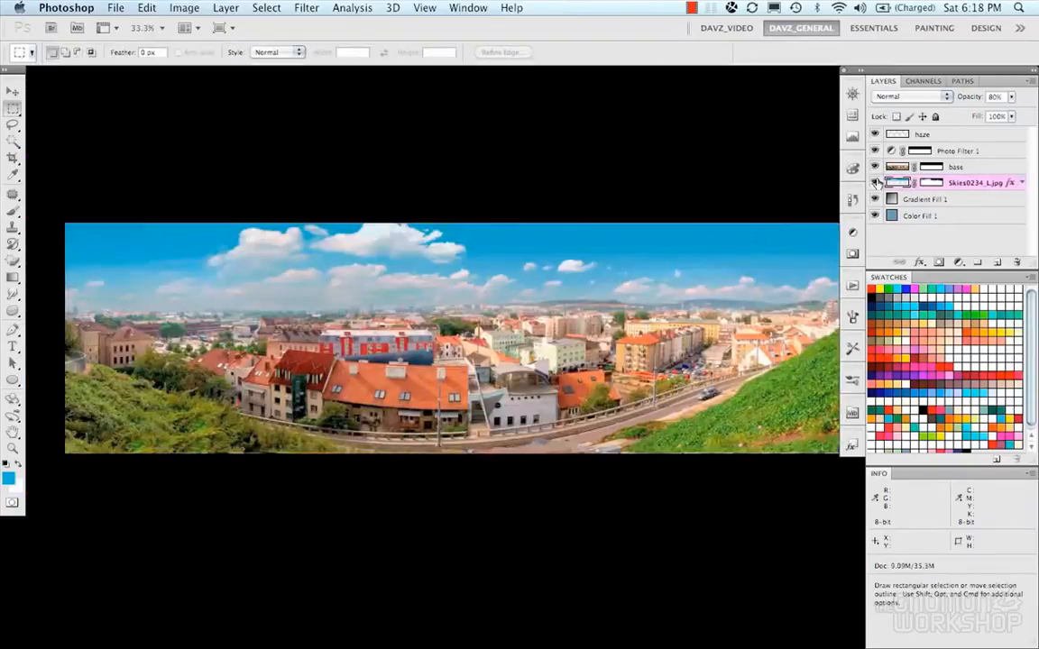
{"action": "left_click", "coordinate": [873, 182]}
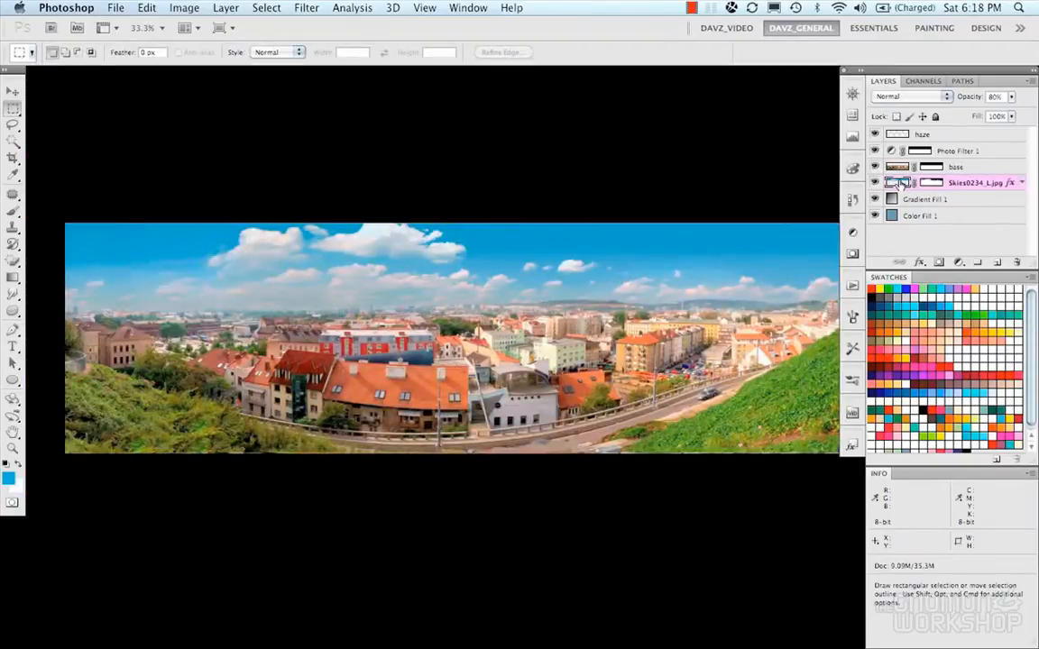
- Lower the Haze layer's opacity and hide the cloud sky layer to check the gradient sky
{"action": "left_click", "coordinate": [922, 134]}
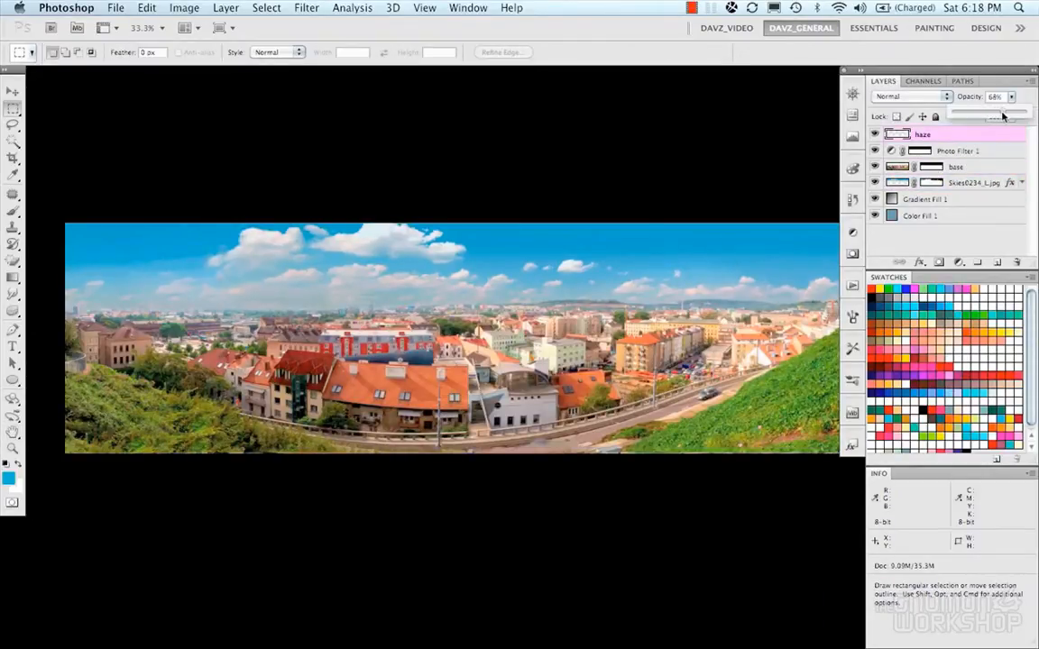
{"action": "left_click_drag", "start_coordinate": [1001, 116], "coordinate": [1008, 115]}
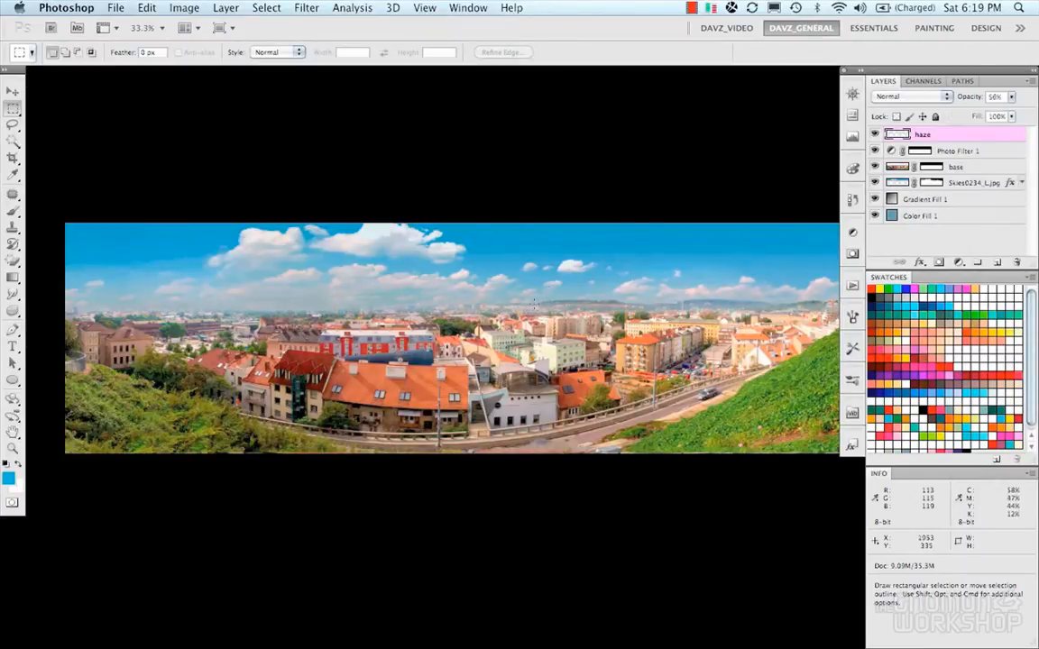
{"action": "left_click", "coordinate": [873, 133]}
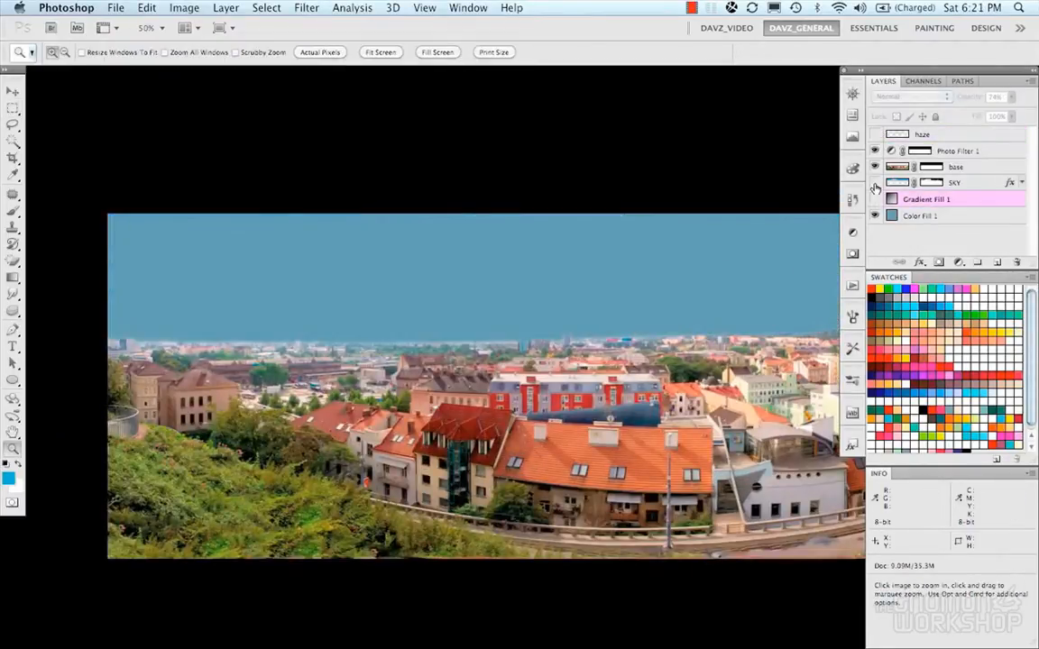
- Refine the Base layer's mask edge with Decontaminate Colors to remove skyline fringing
{"action": "left_click", "coordinate": [956, 166]}
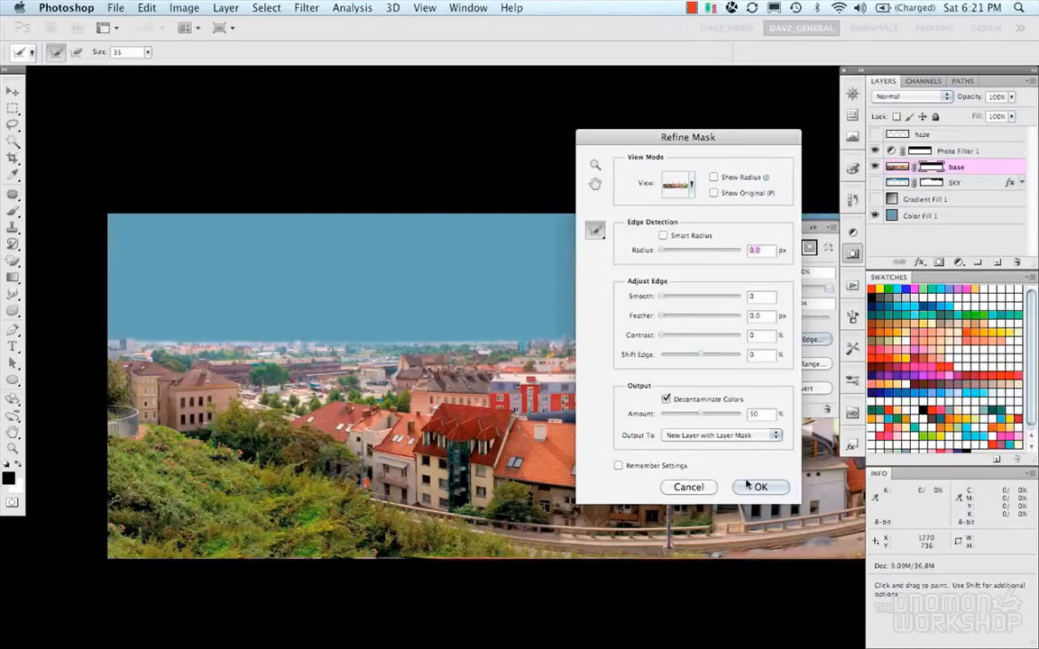
{"action": "left_click", "coordinate": [759, 487]}
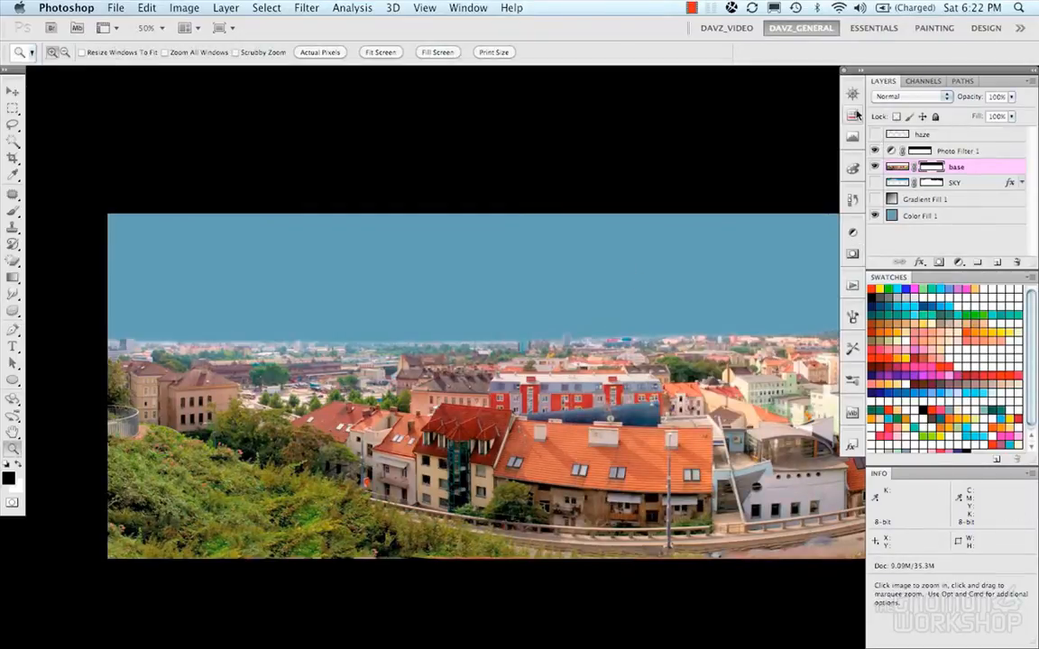
- Set the Haze layer to Color blend mode and adjust its opacity
{"action": "left_click", "coordinate": [922, 134]}
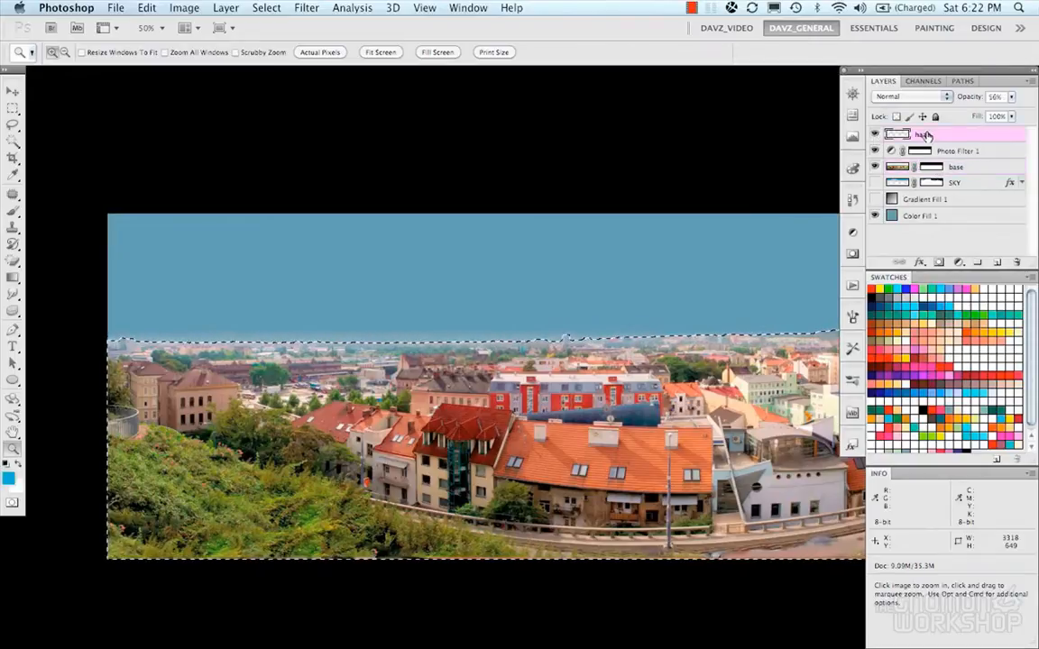
{"action": "left_click", "coordinate": [911, 98]}
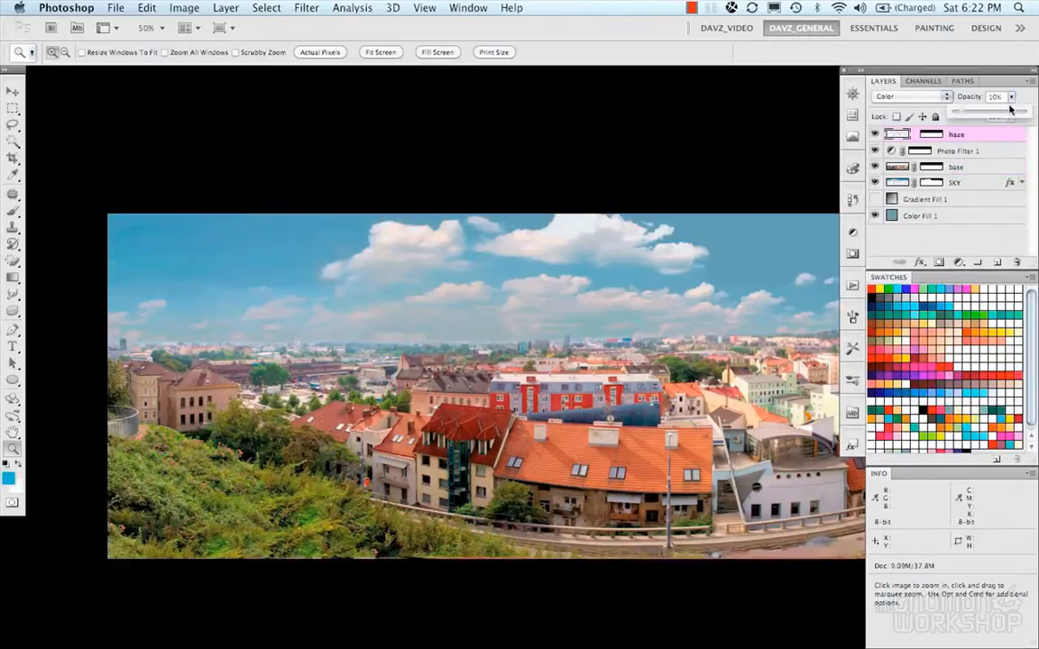
{"action": "left_click", "coordinate": [911, 97]}
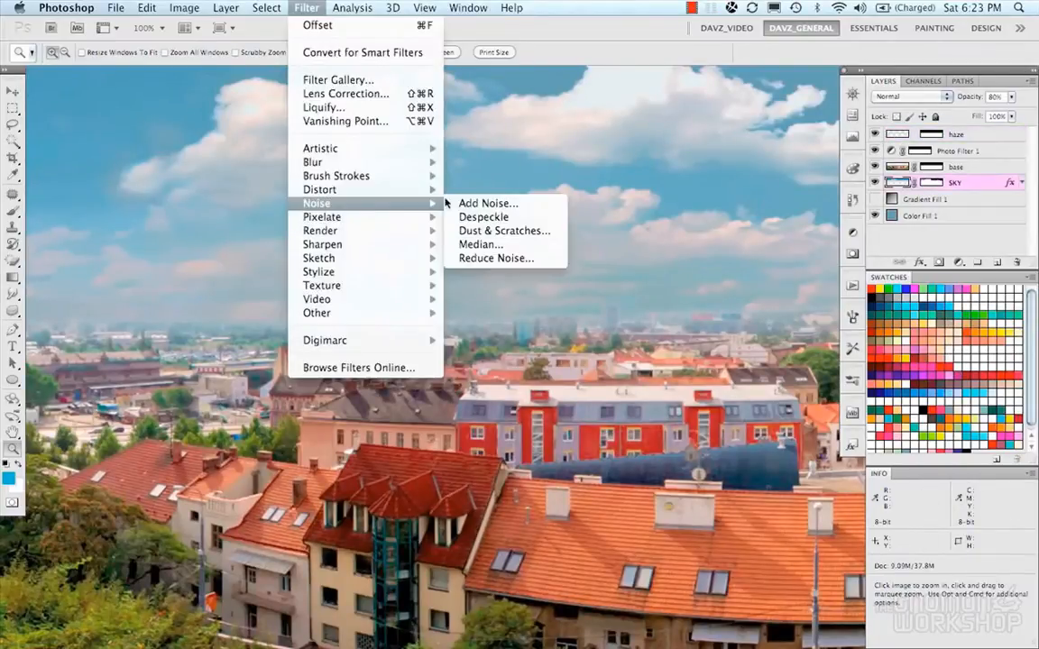
- Apply Reduce Noise to the SKY layer, adjusting how much detail it preserves
{"action": "left_click", "coordinate": [494, 258]}
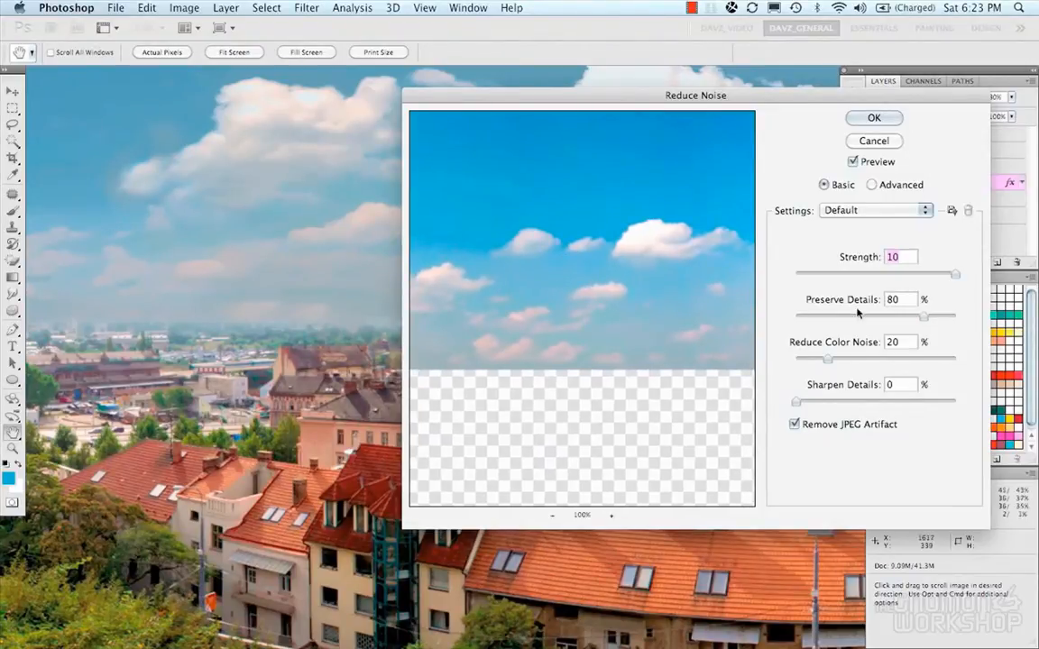
{"action": "left_click", "coordinate": [873, 117]}
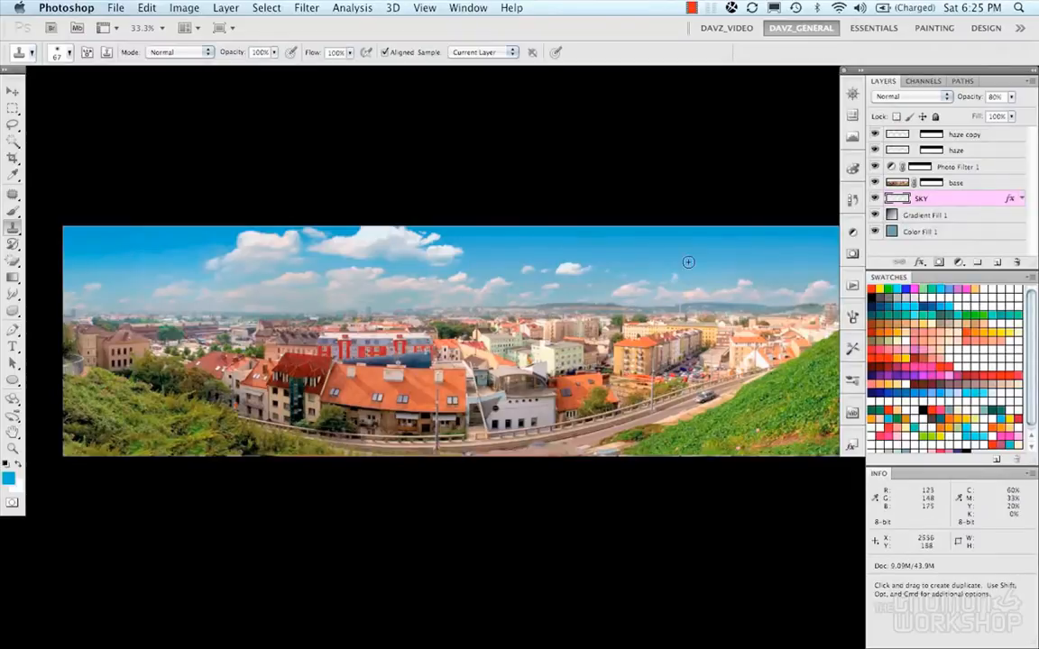
{"action": "mouse_move", "coordinate": [675, 274]}
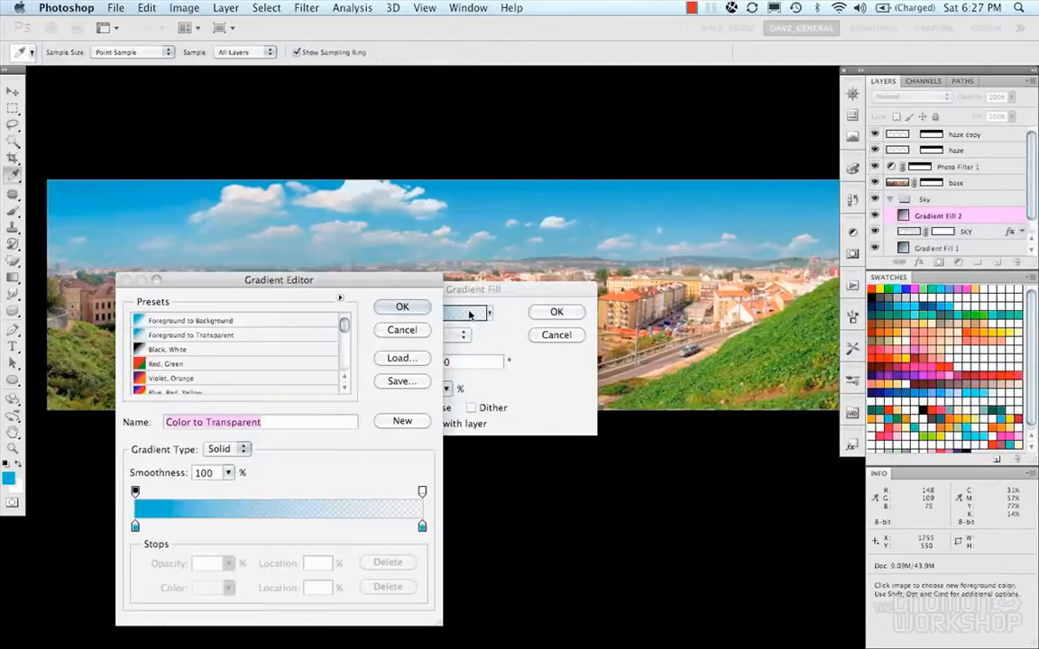
- Give the new gradient fill the Neutral Density Heavy 3 preset and change its blend mode
{"action": "left_click", "coordinate": [184, 387]}
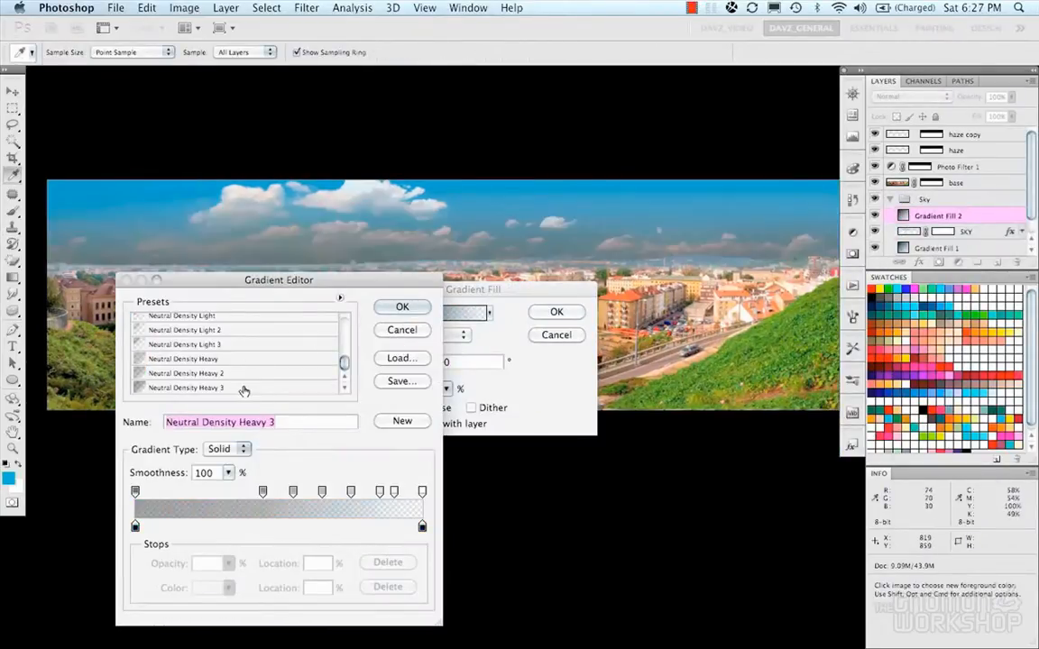
{"action": "left_click", "coordinate": [402, 306]}
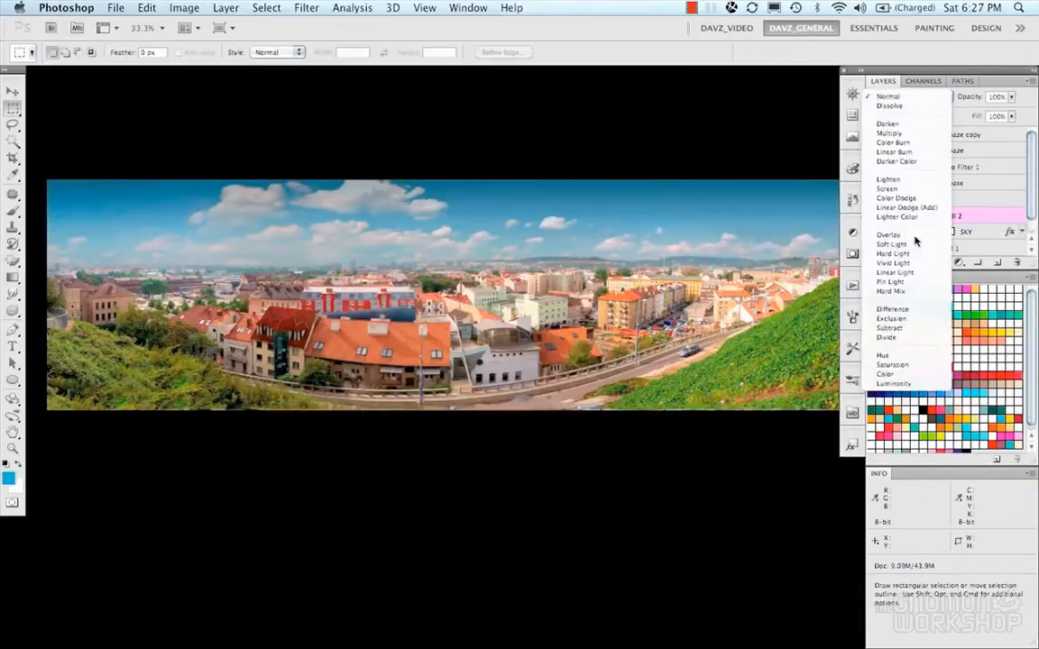
{"action": "left_click", "coordinate": [891, 234]}
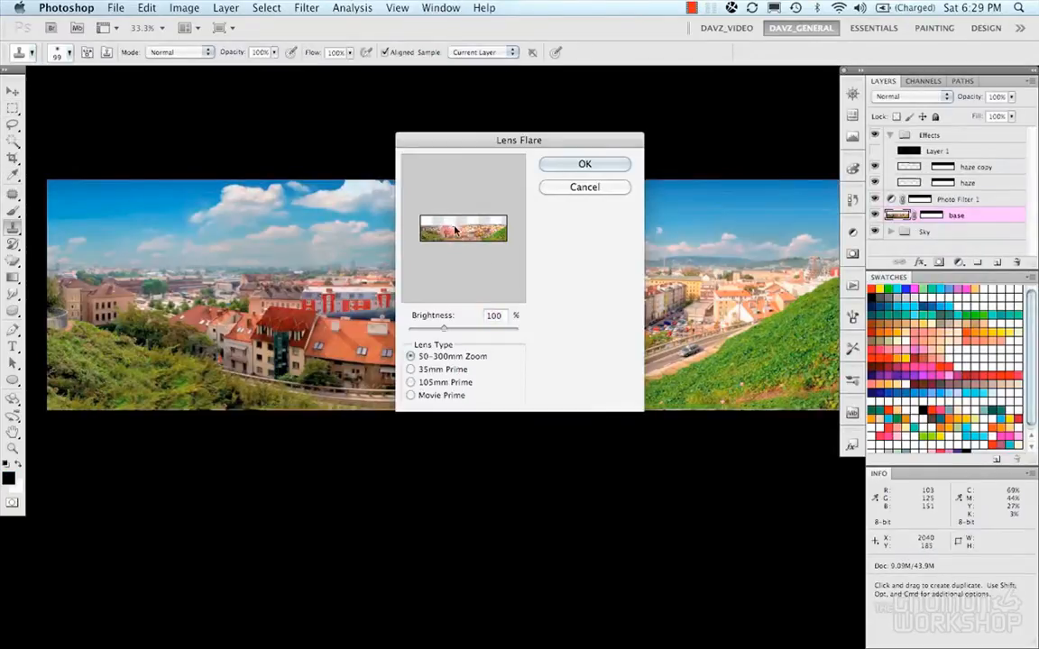
- Render a 35mm Prime lens flare on the black layer and blend it as Screen
{"action": "left_click", "coordinate": [412, 370]}
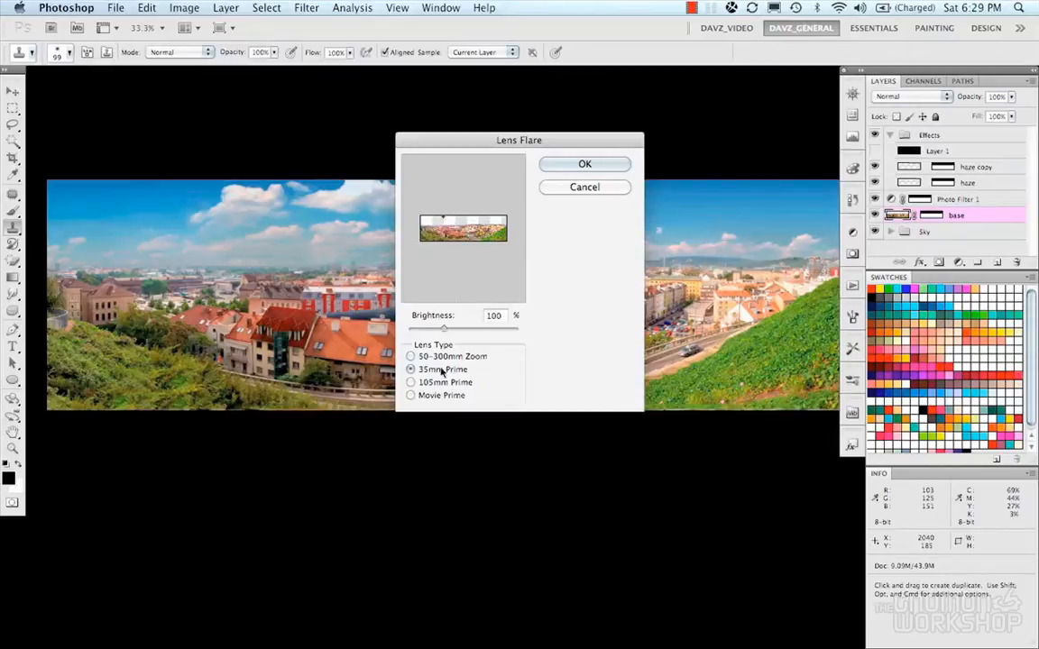
{"action": "left_click", "coordinate": [584, 162]}
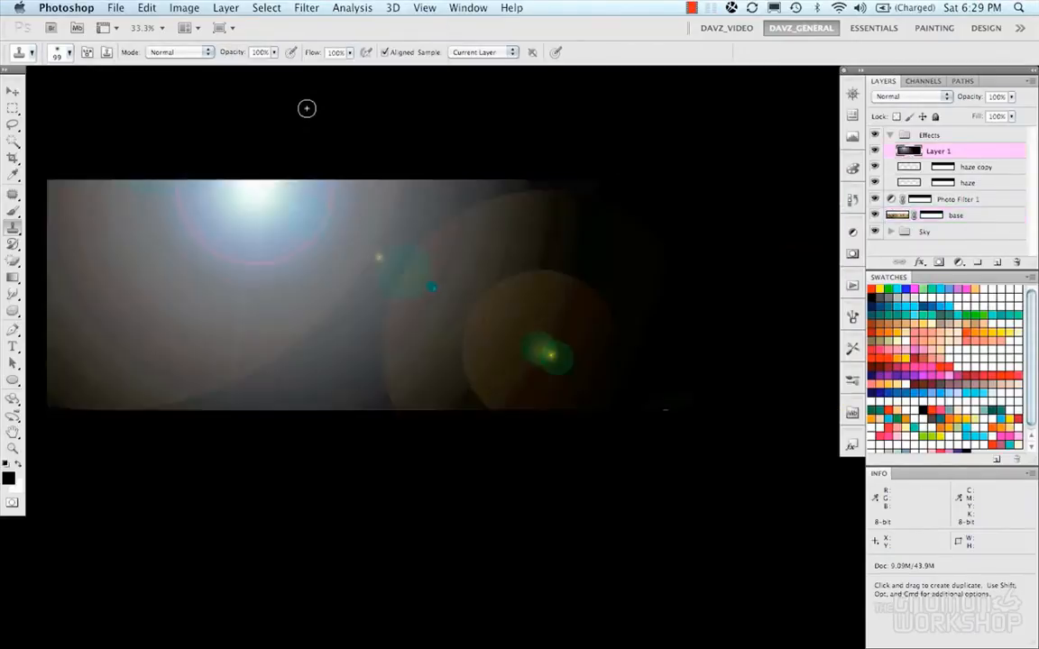
{"action": "left_click", "coordinate": [911, 97]}
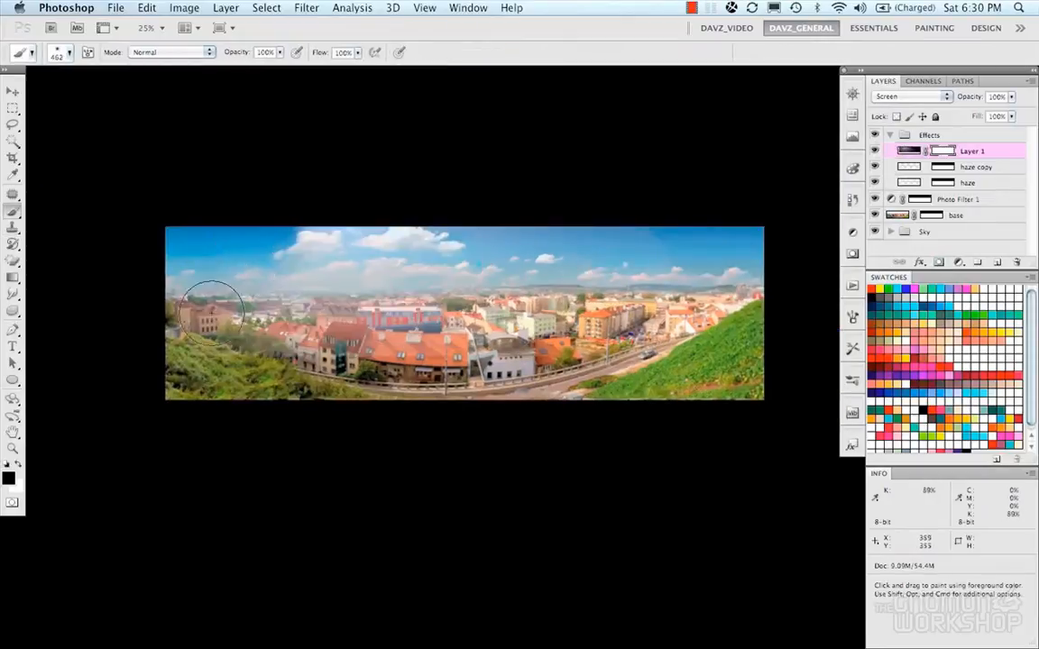
- Mask away part of the flare glow and finish the Bloom layer
{"action": "left_click_drag", "start_coordinate": [213, 310], "coordinate": [315, 307]}
{"action": "type", "text": "bloom"}
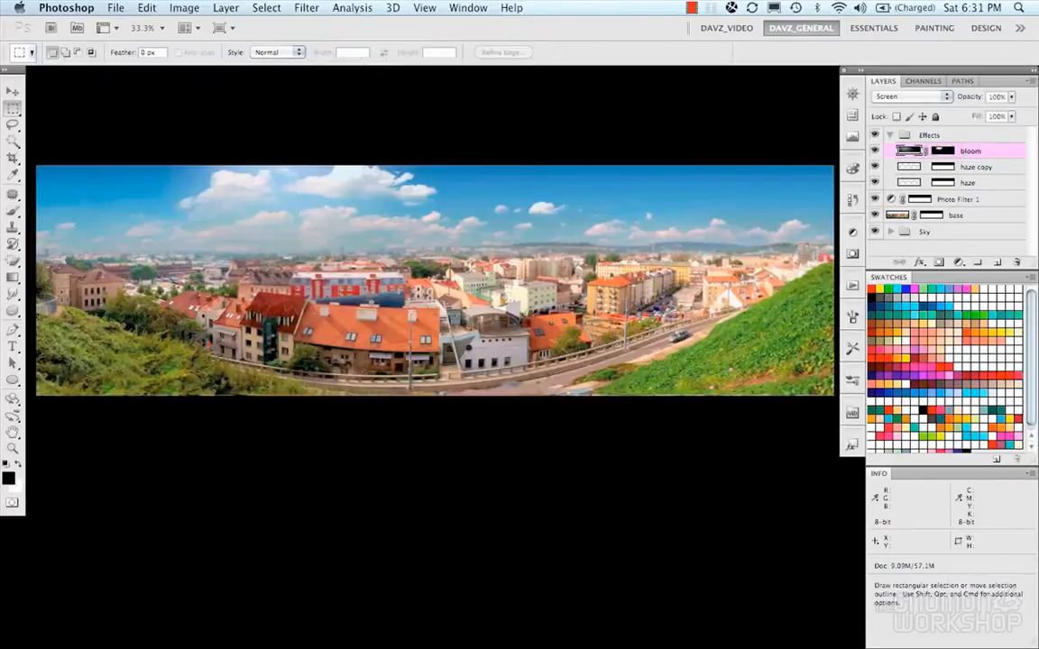
{"action": "left_click", "coordinate": [891, 134]}
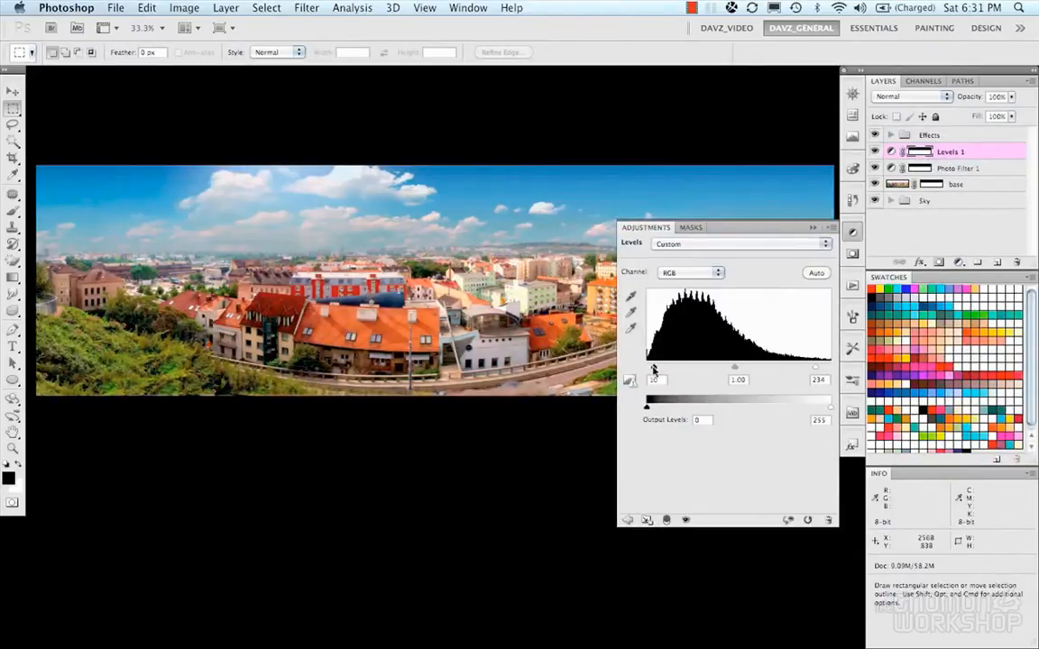
- Darken shadows with the Levels black point, then add a Color Balance adjustment
{"action": "left_click_drag", "start_coordinate": [736, 366], "coordinate": [728, 366]}
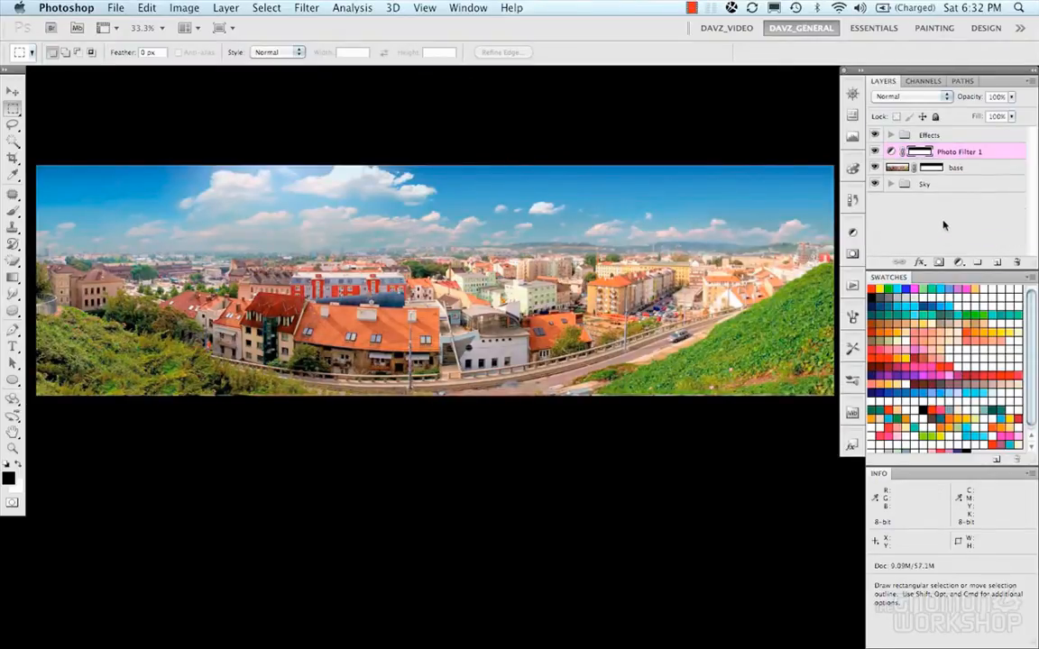
{"action": "mouse_move", "coordinate": [967, 268]}
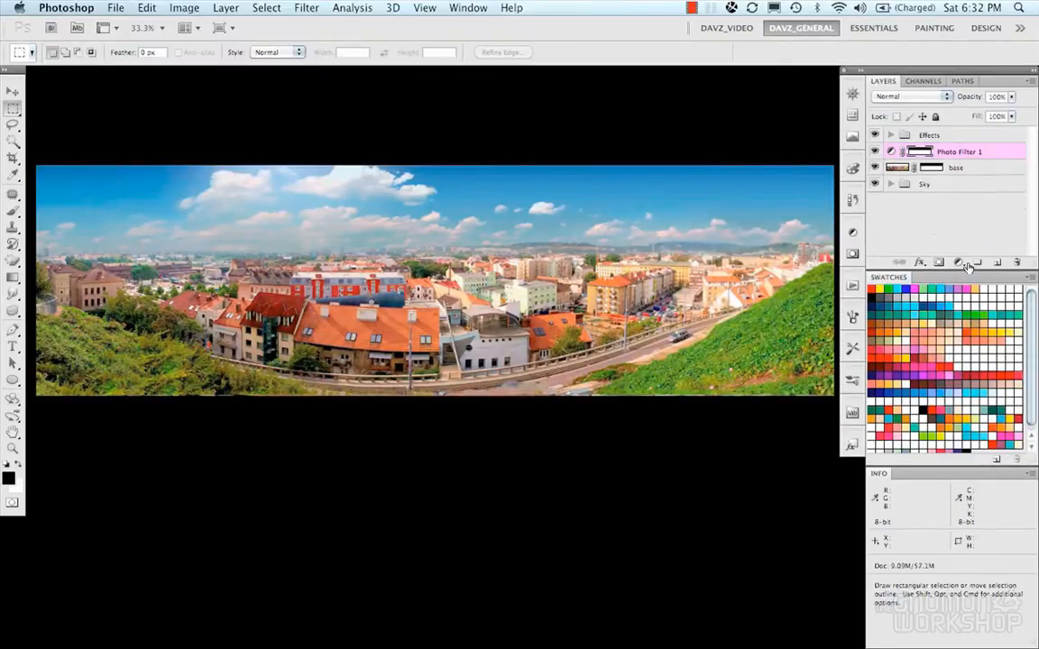
{"action": "left_click", "coordinate": [958, 262]}
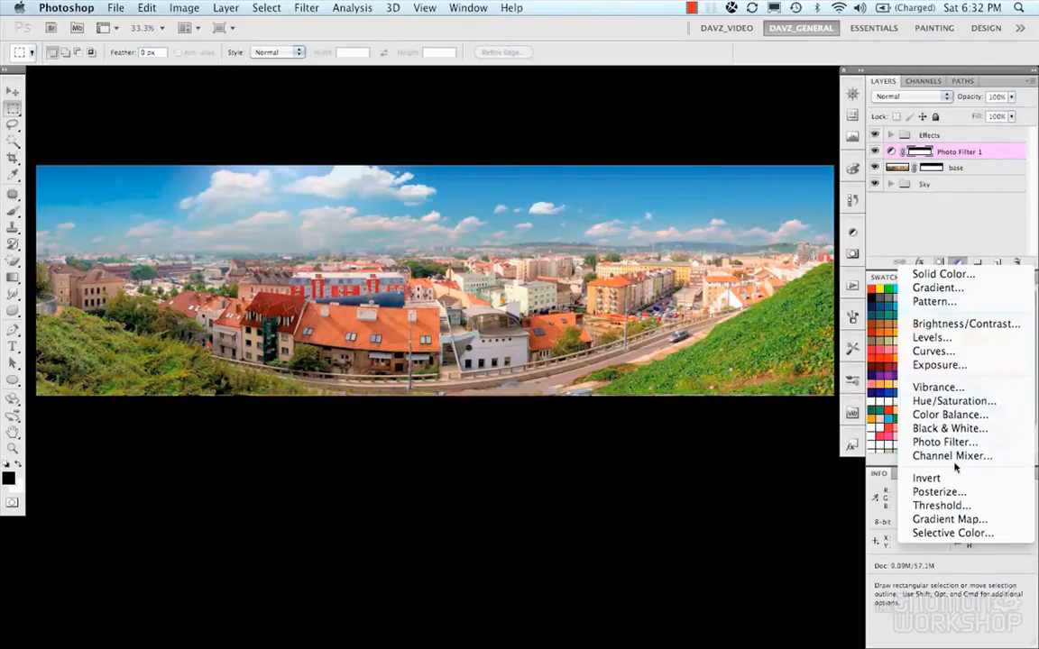
{"action": "left_click", "coordinate": [949, 413]}
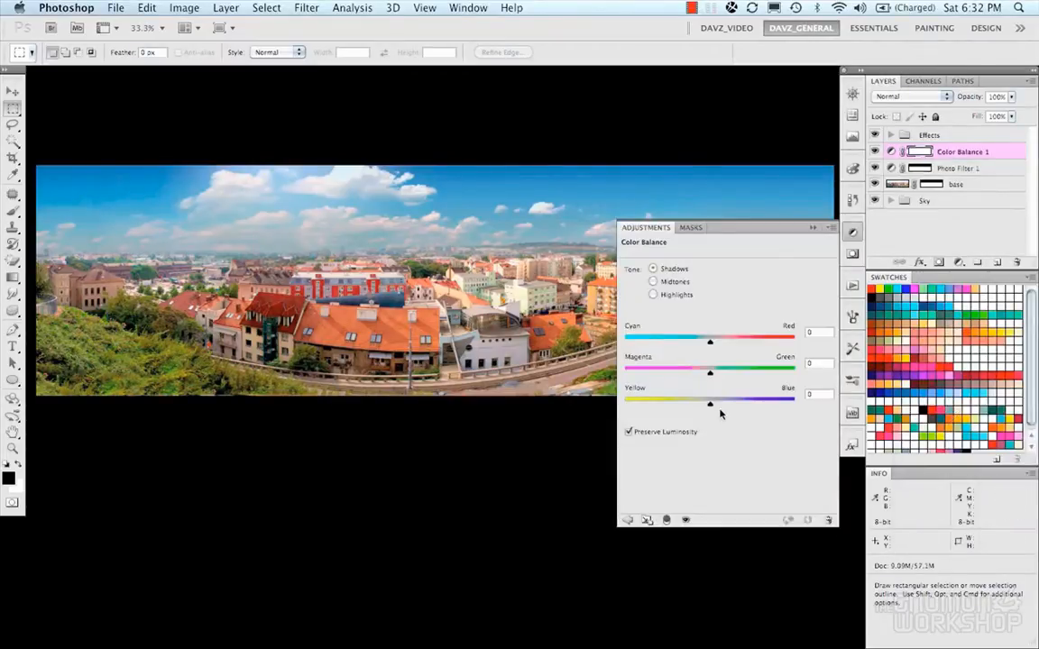
- Shift the shadows along the magenta–green and yellow–blue Color Balance sliders
{"action": "left_click_drag", "start_coordinate": [711, 404], "coordinate": [716, 404]}
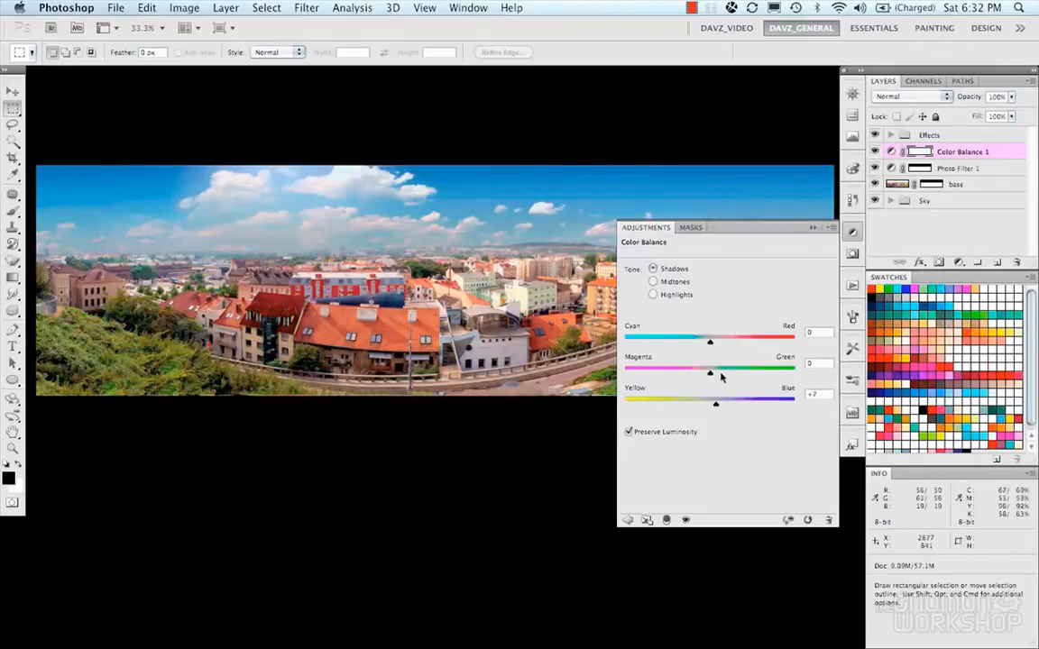
{"action": "left_click_drag", "start_coordinate": [711, 370], "coordinate": [717, 369]}
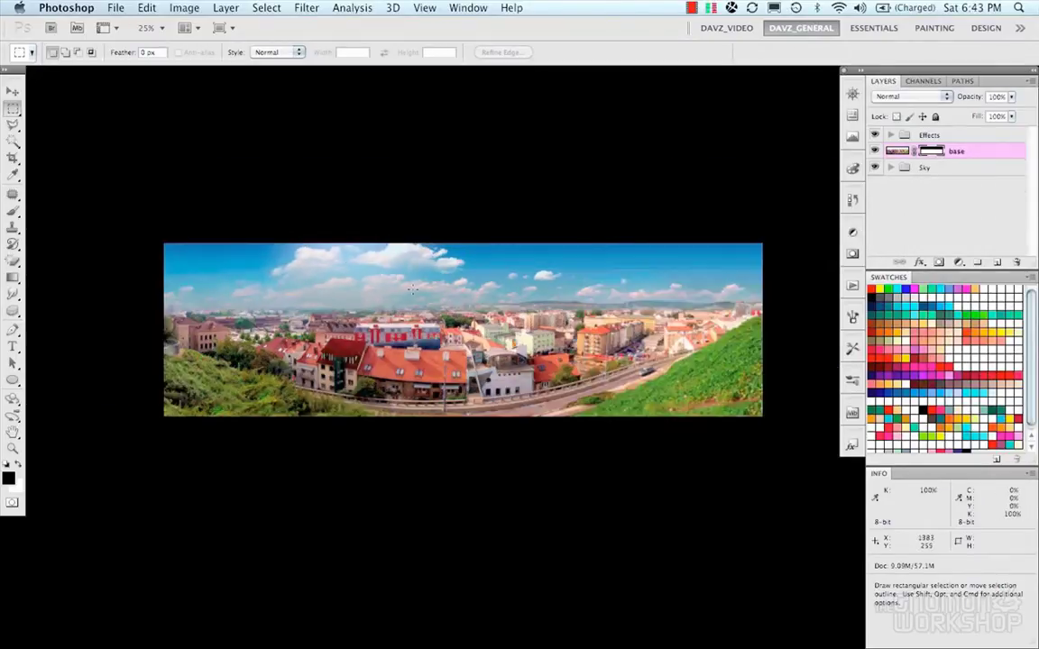
- Crop the panorama tighter and add Exposure and Photo Filter adjustments to Effects
{"action": "left_click", "coordinate": [13, 159]}
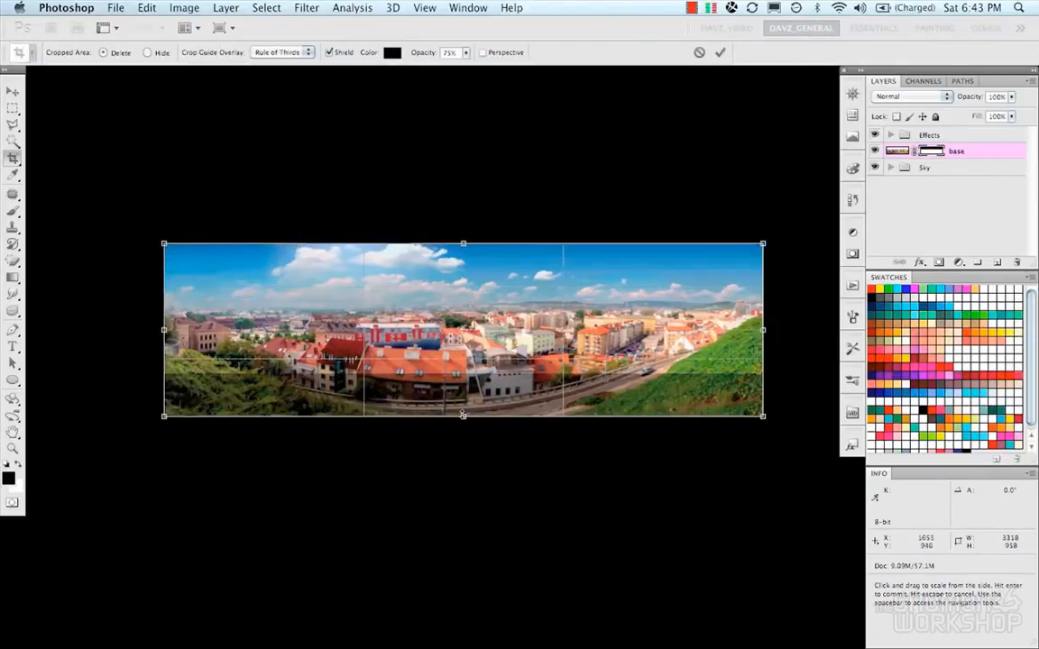
{"action": "left_click_drag", "start_coordinate": [461, 415], "coordinate": [462, 411]}
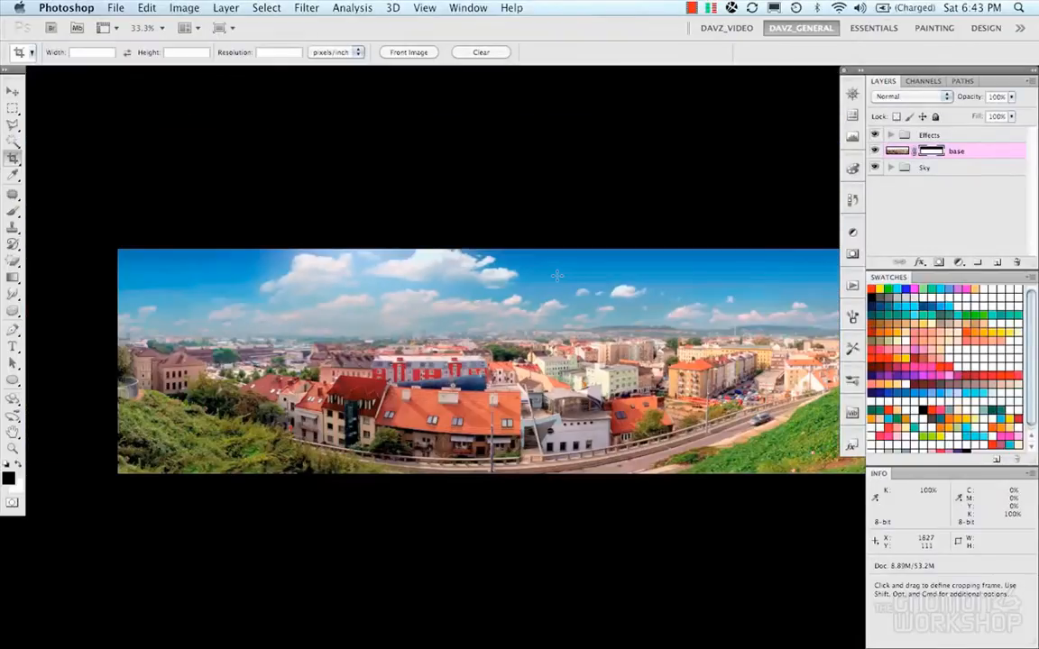
{"action": "left_click", "coordinate": [891, 134]}
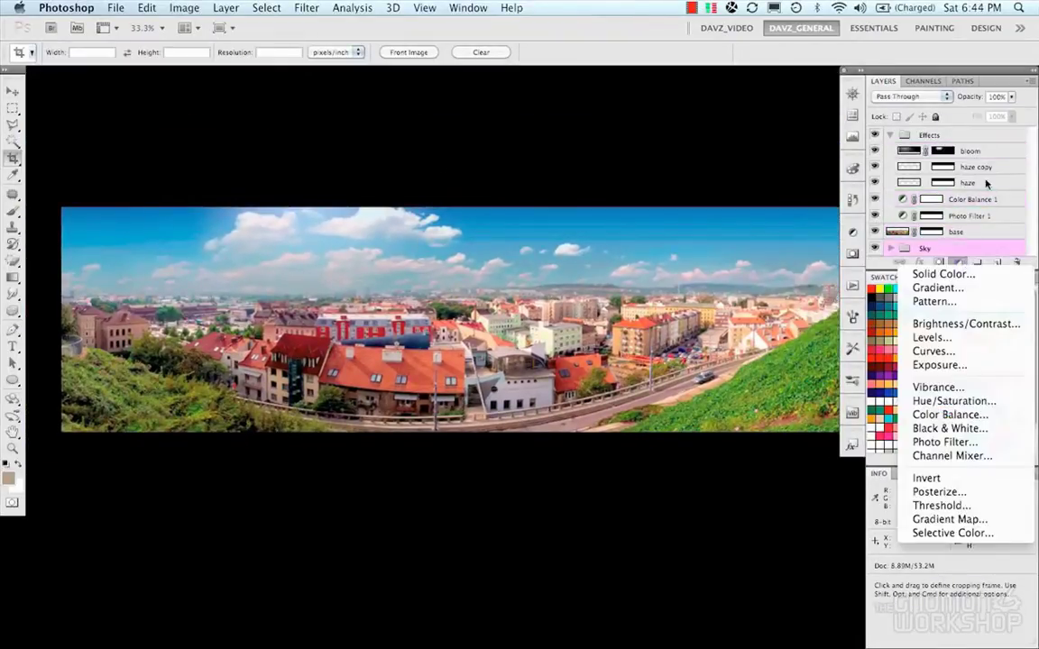
{"action": "left_click", "coordinate": [946, 442]}
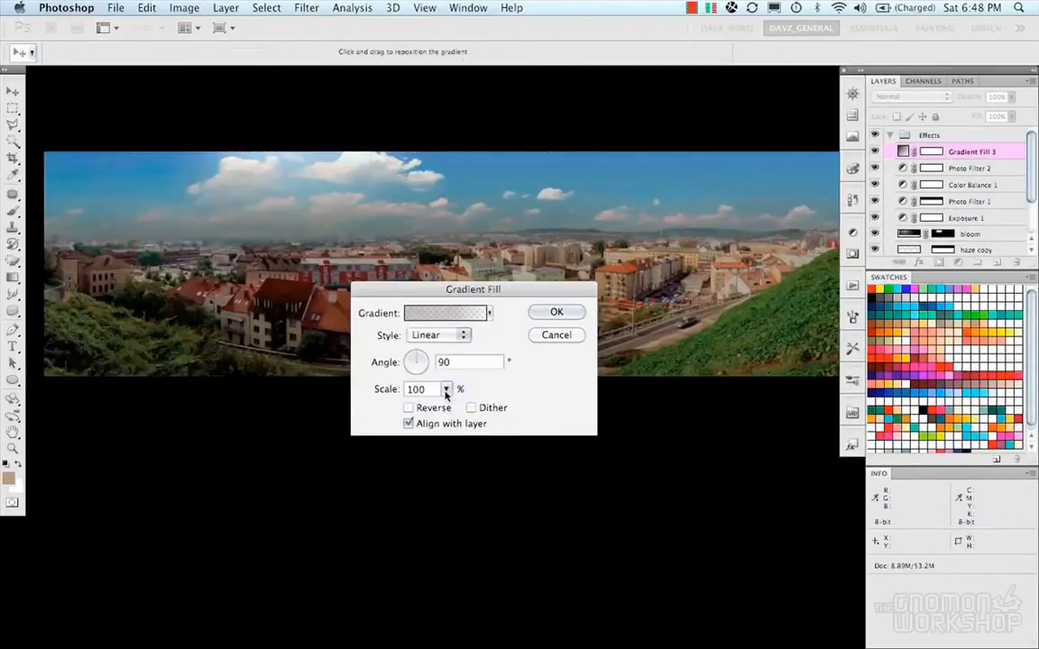
- Use the Neutral Density 40 gradient reversed, with a colour stop moved to location 54
{"action": "left_click", "coordinate": [442, 314]}
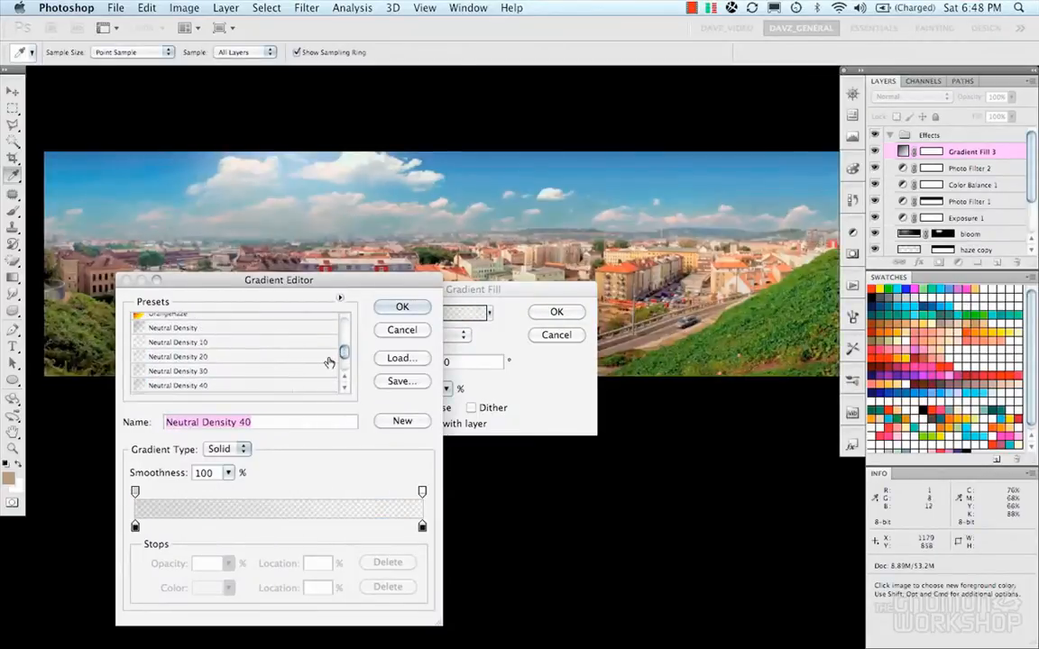
{"action": "left_click", "coordinate": [402, 307]}
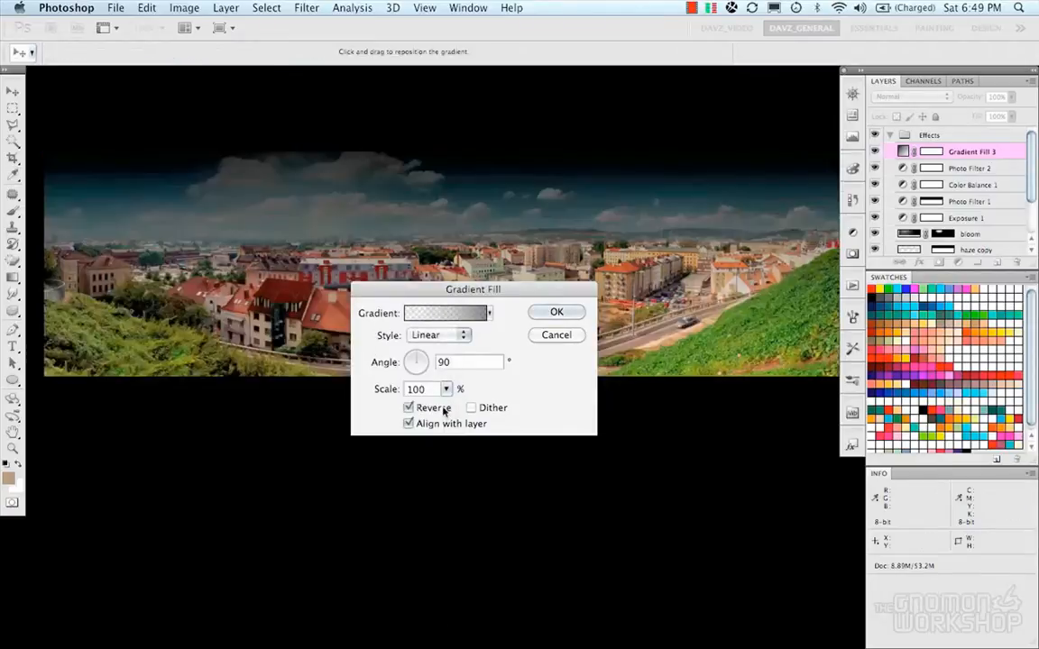
{"action": "left_click", "coordinate": [442, 314]}
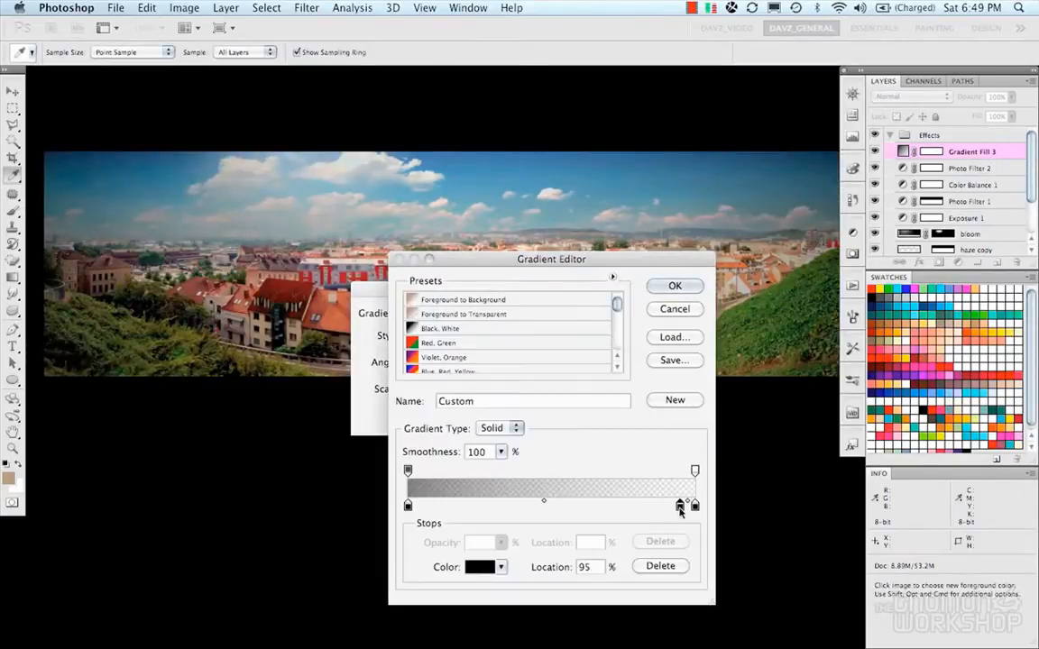
{"action": "left_click_drag", "start_coordinate": [678, 505], "coordinate": [495, 505]}
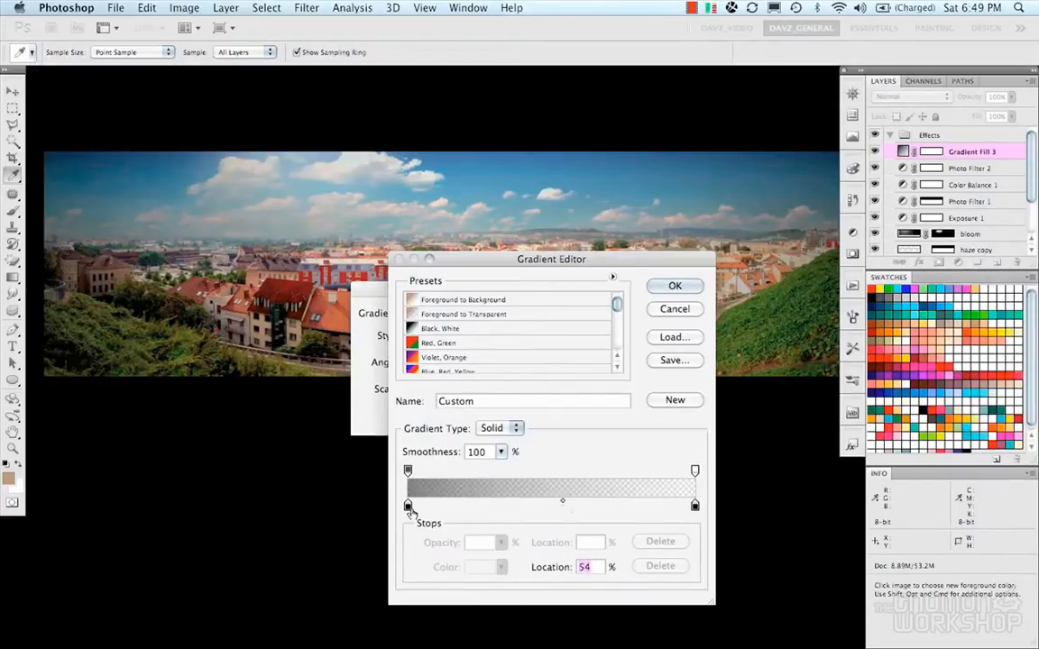
{"action": "left_click", "coordinate": [675, 285]}
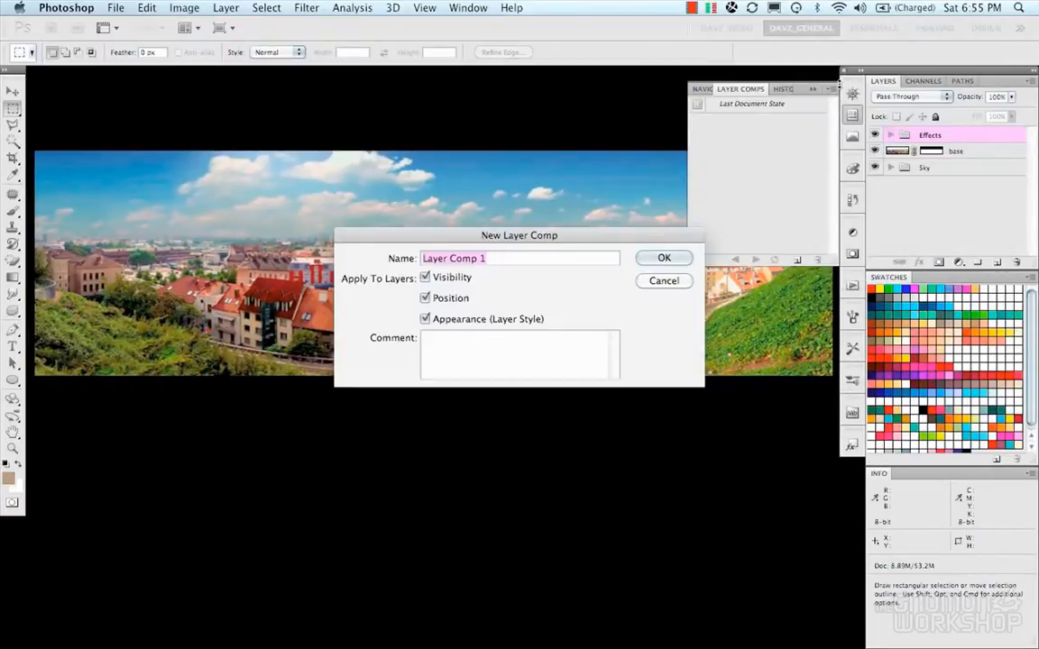
- Save the finished panorama state as a layer comp named AFTER
{"action": "type", "text": "AFTER"}
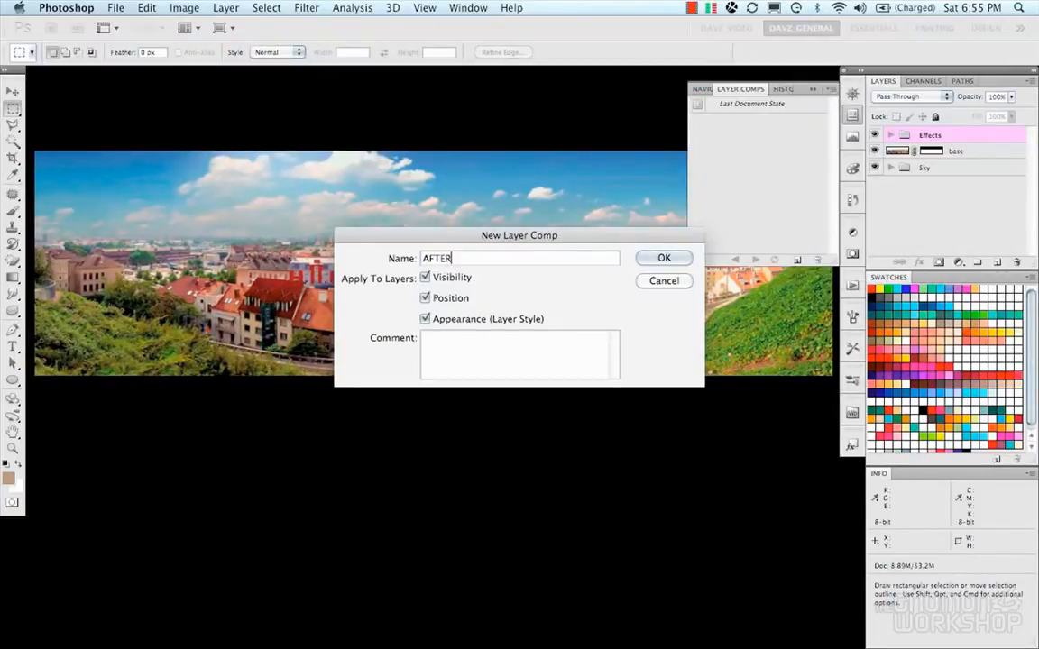
{"action": "left_click", "coordinate": [664, 258]}
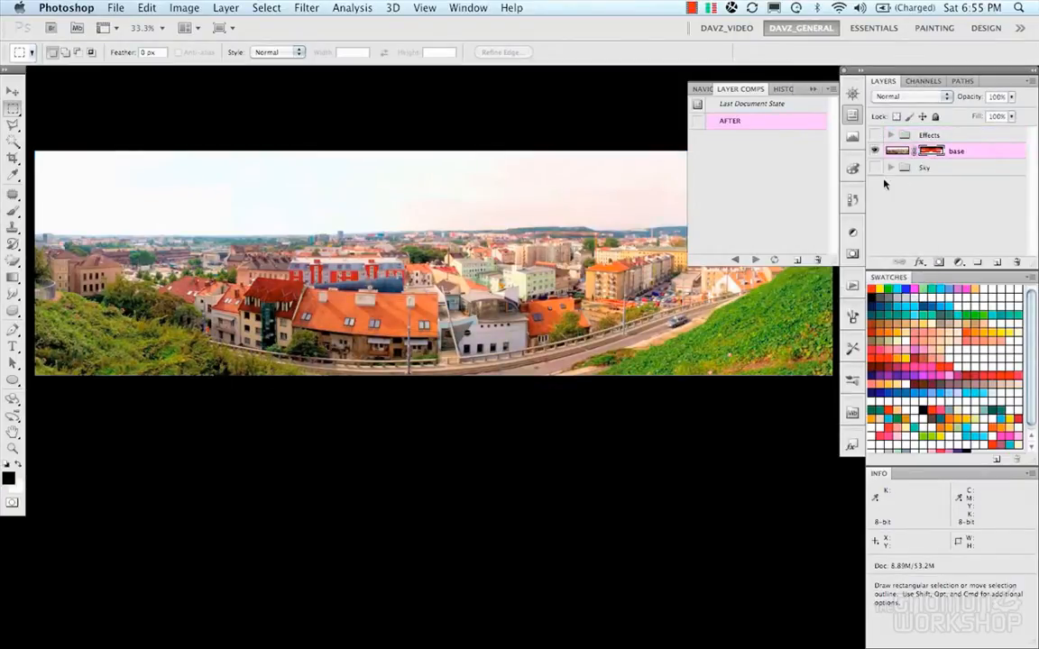
- Create a BEFORE comp of the original look, view it, then return to AFTER
{"action": "left_click", "coordinate": [830, 90]}
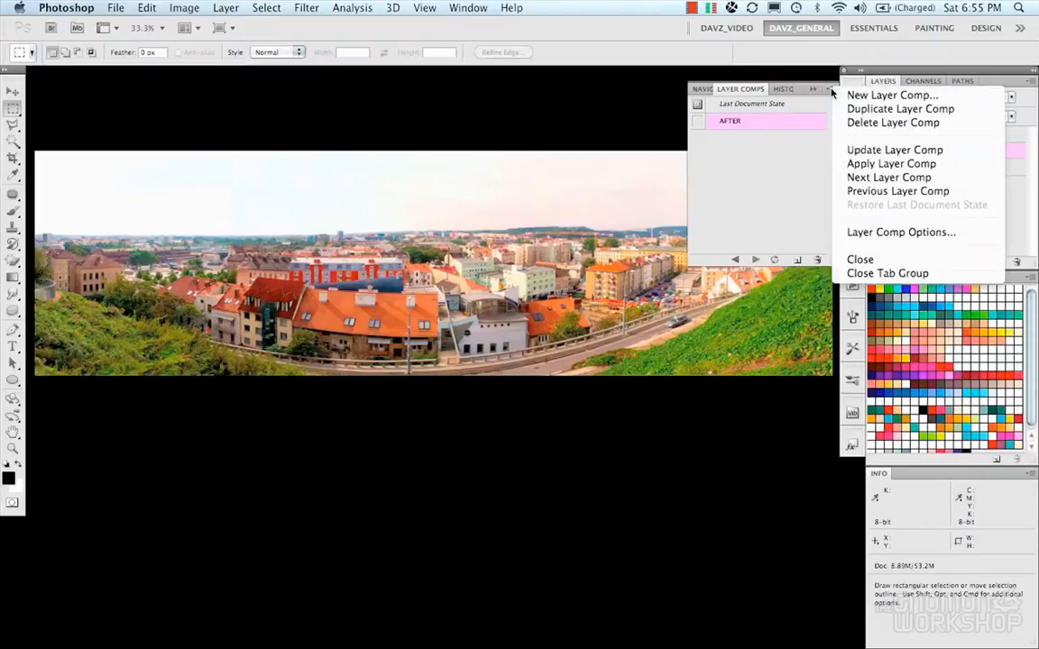
{"action": "left_click", "coordinate": [891, 94]}
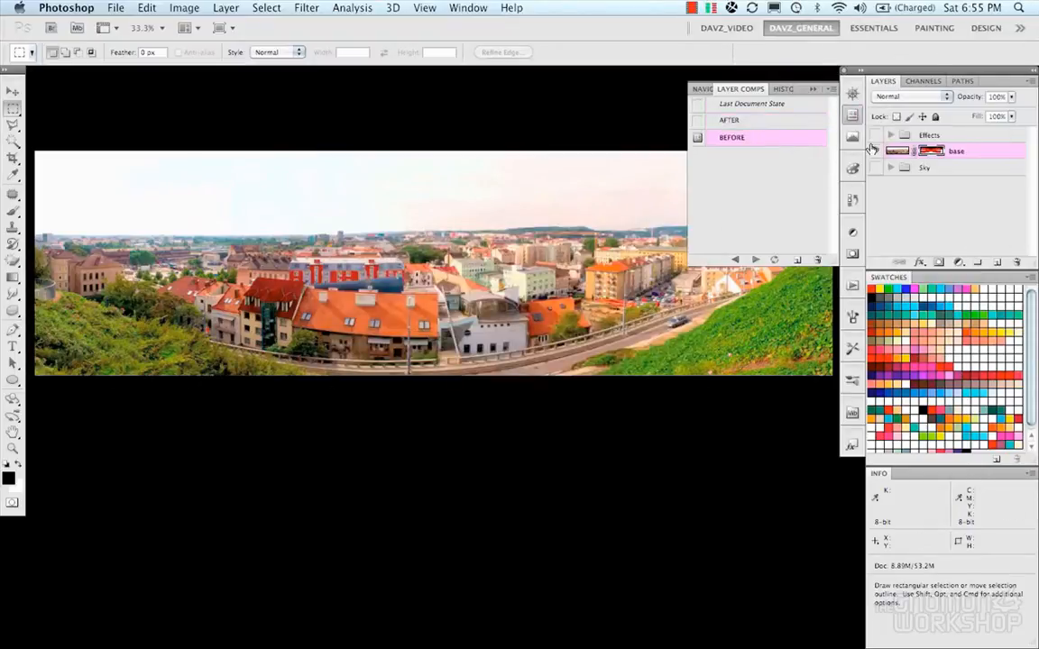
{"action": "left_click", "coordinate": [698, 137]}
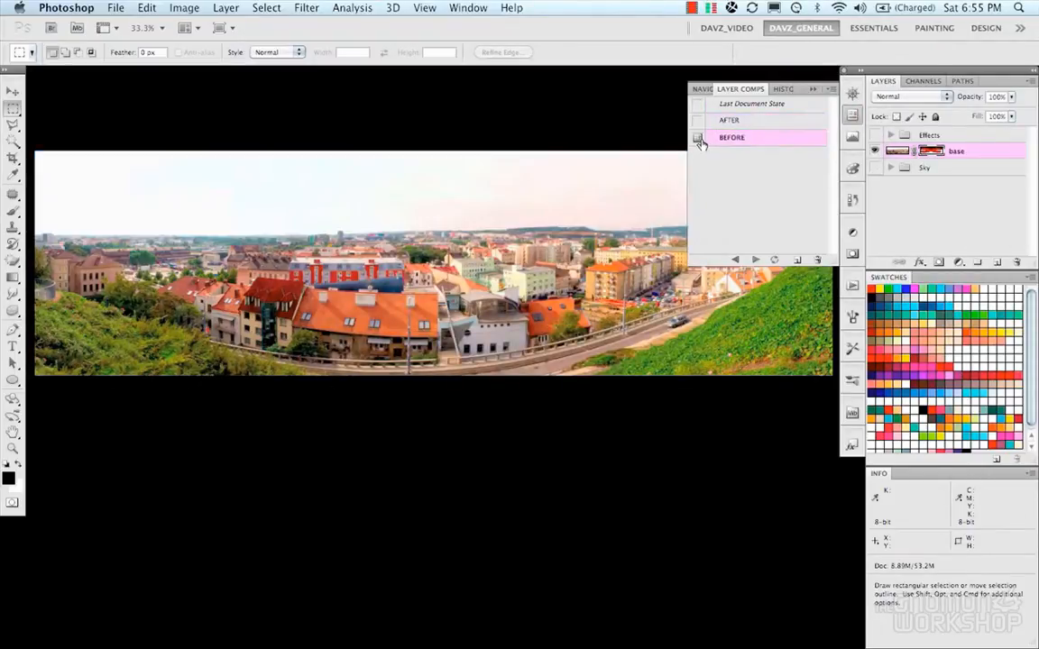
{"action": "left_click", "coordinate": [698, 137]}
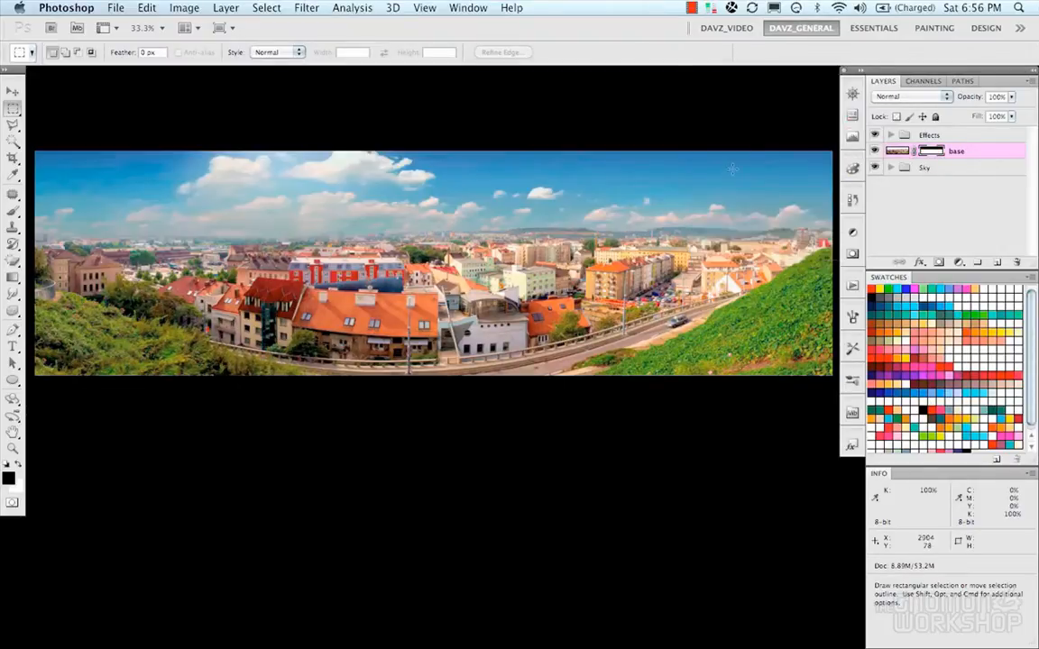
{"action": "mouse_move", "coordinate": [687, 58]}
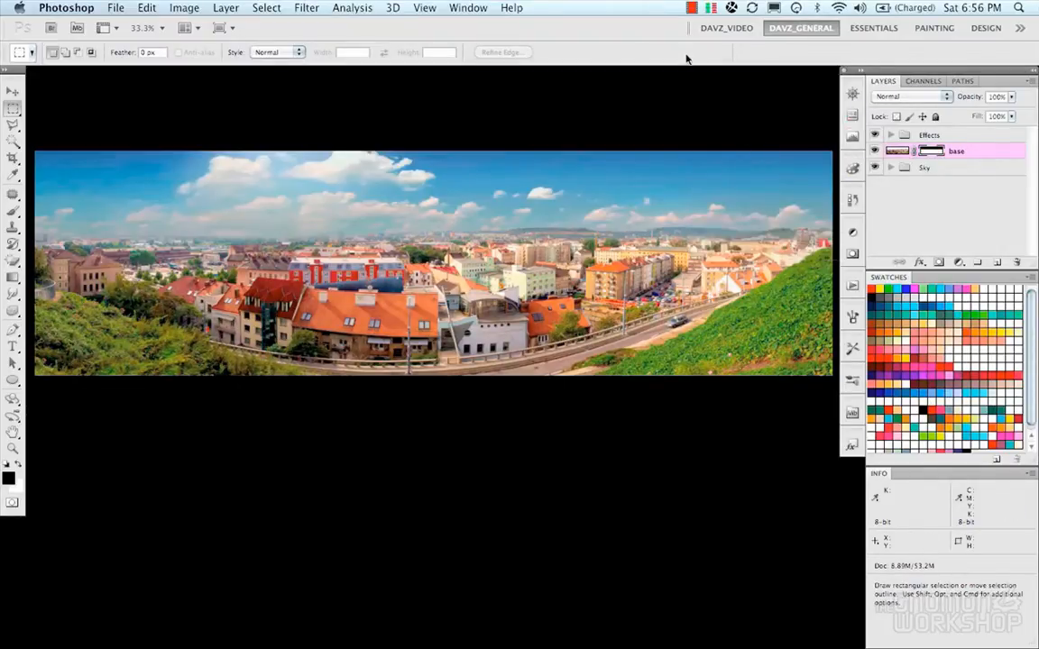